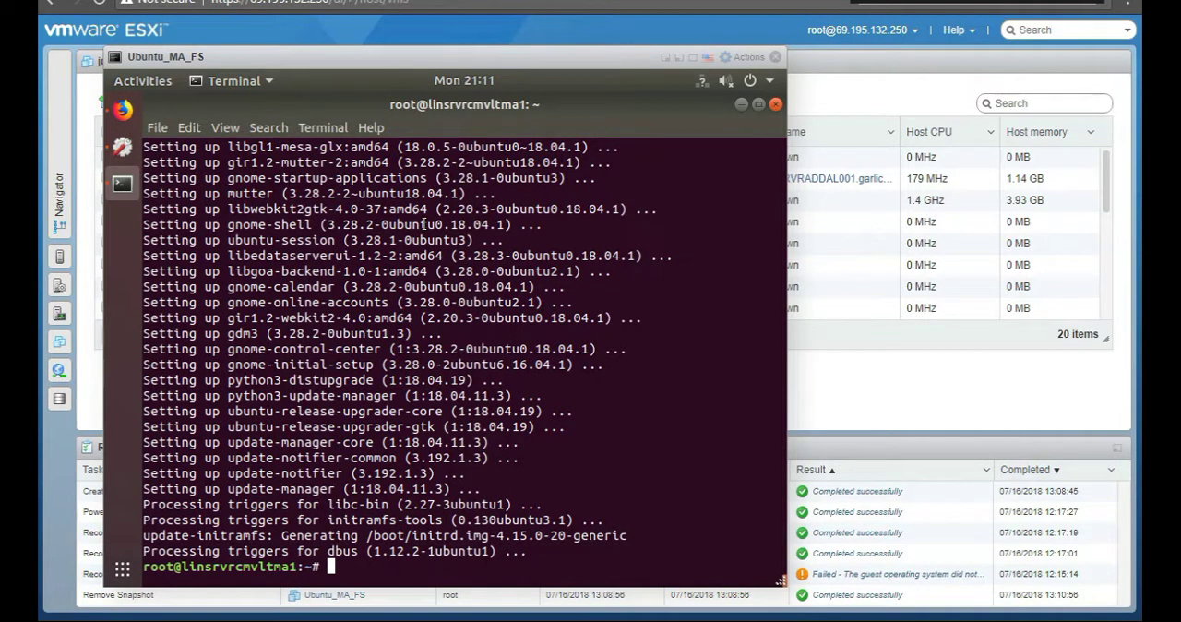
pyautogui.moveTo(856, 9)
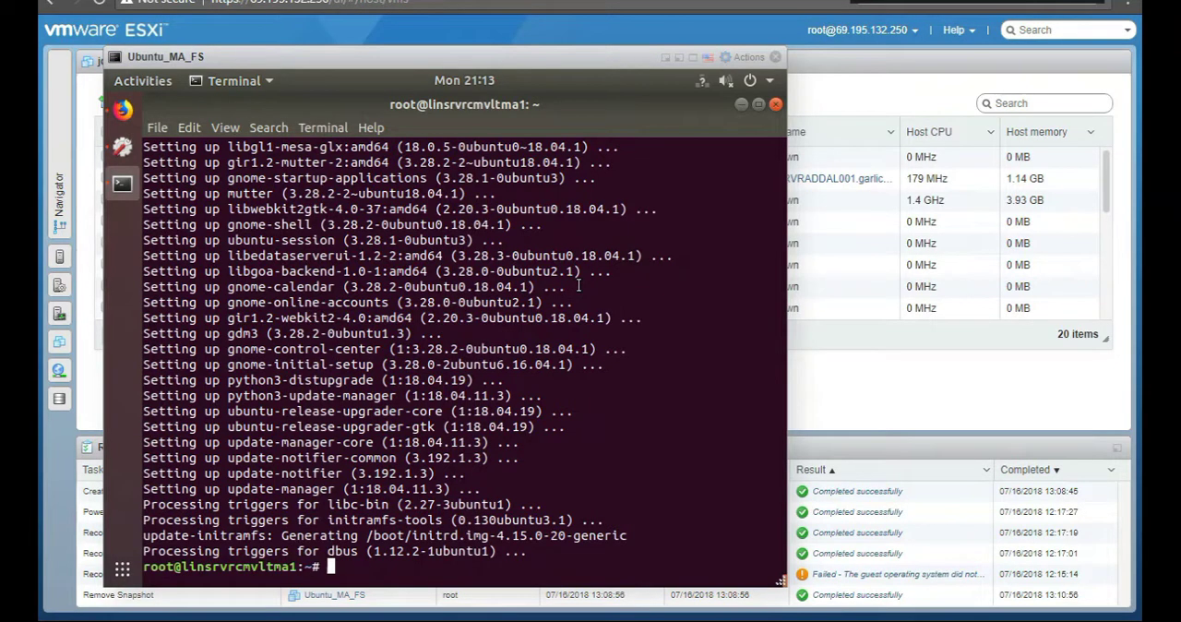
pyautogui.moveTo(660, 192)
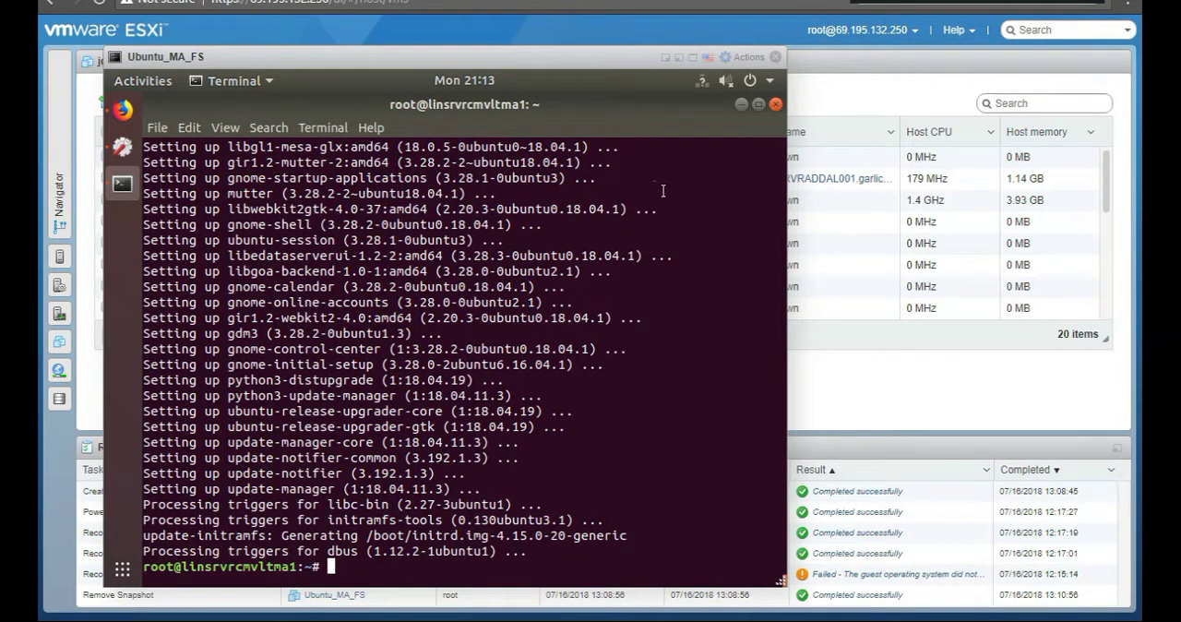
# Step: Erase the half-typed sudo command and run exit twice to leave the root shell
pyautogui.write('sudo -s')
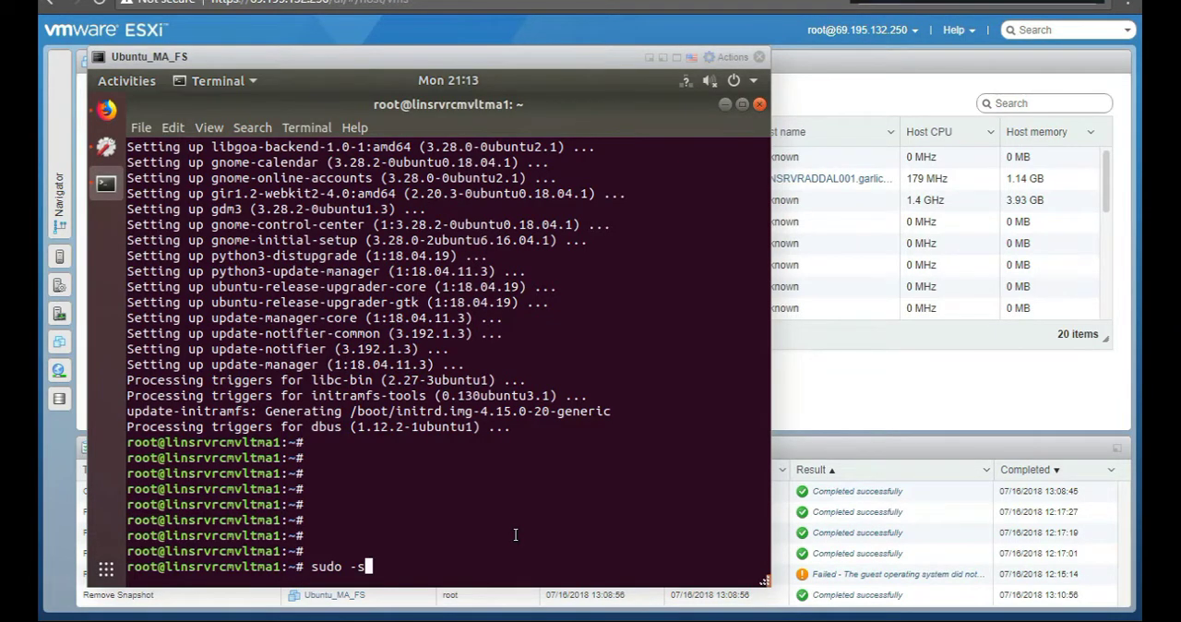
pyautogui.press('BackSpace')
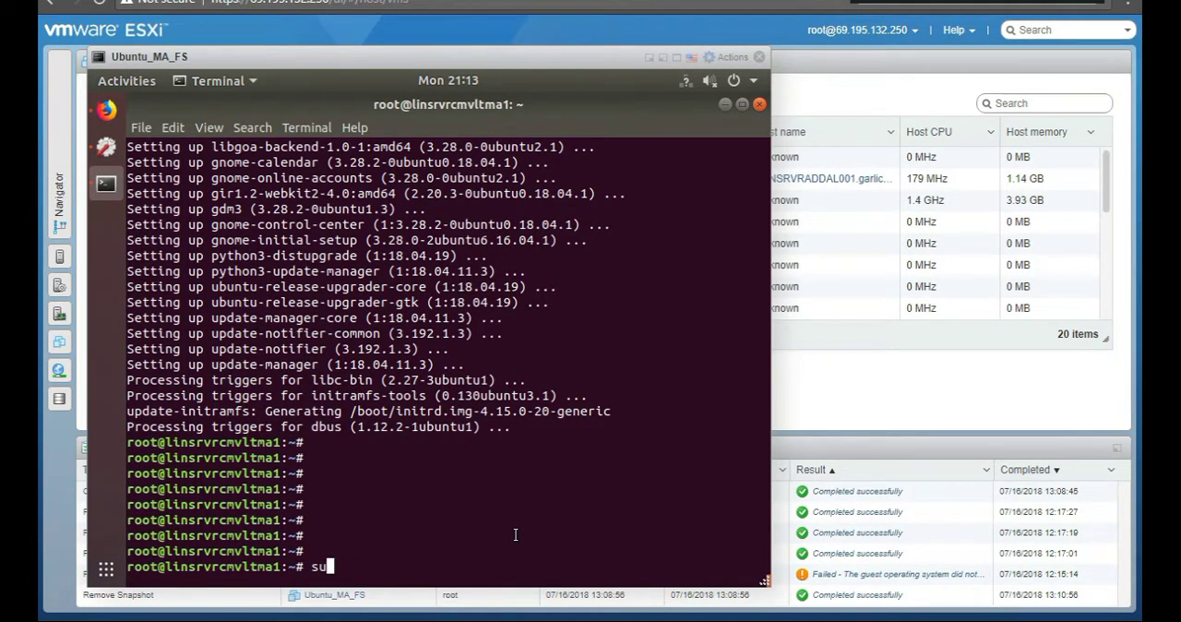
pyautogui.press('BackSpace')
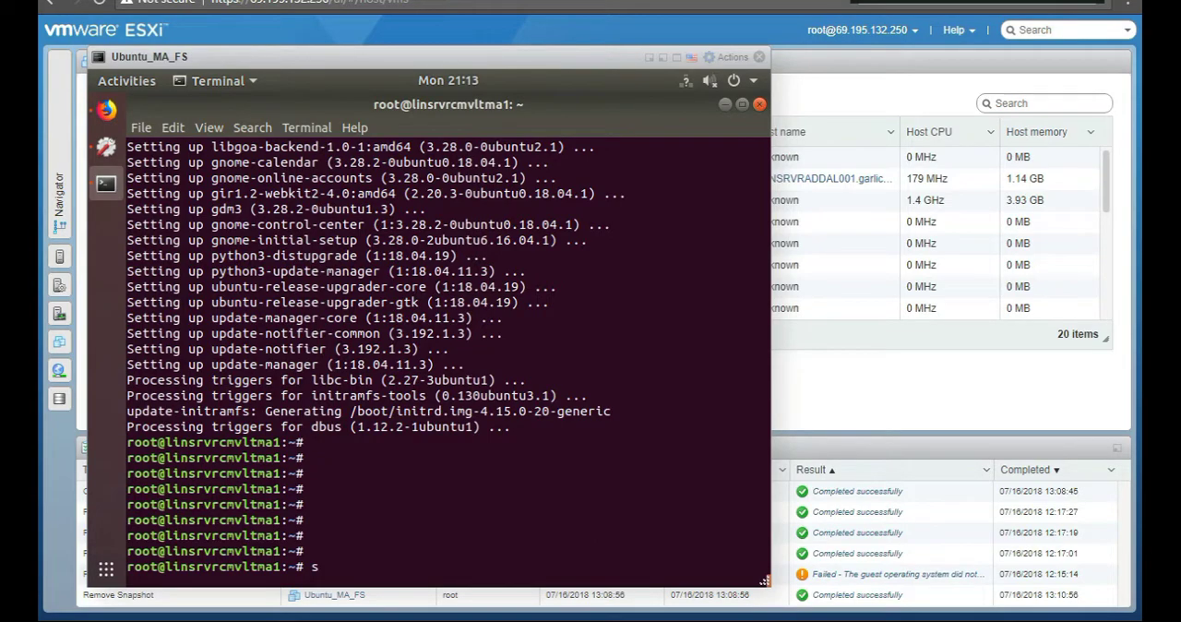
pyautogui.write('exit')
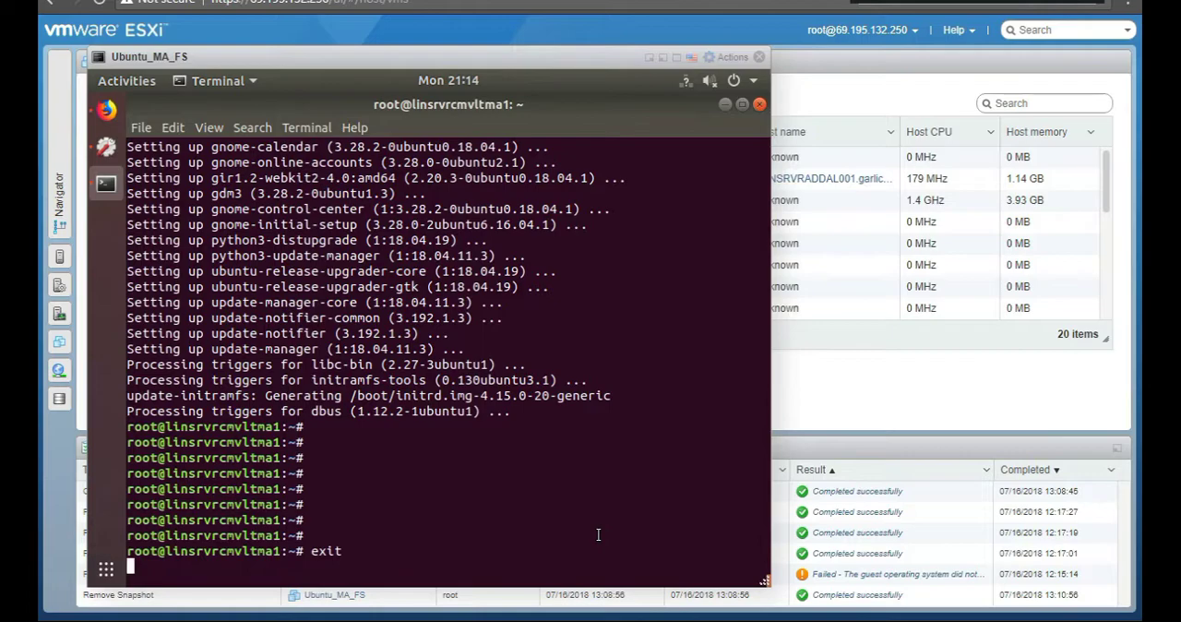
pyautogui.press('Return')
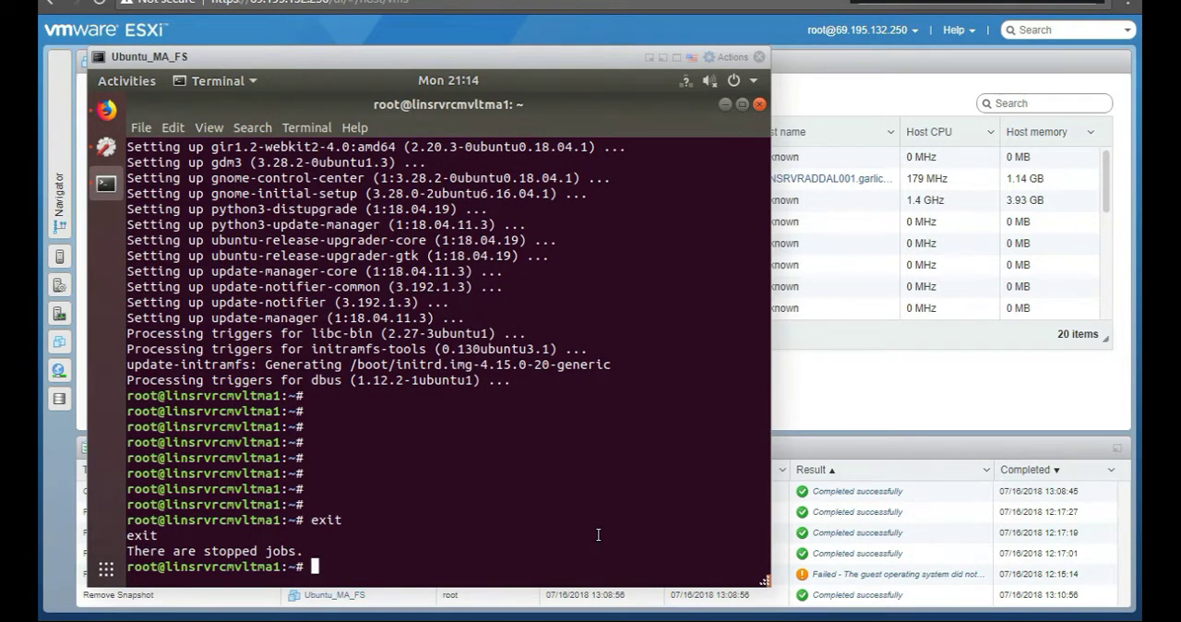
pyautogui.write('exit')
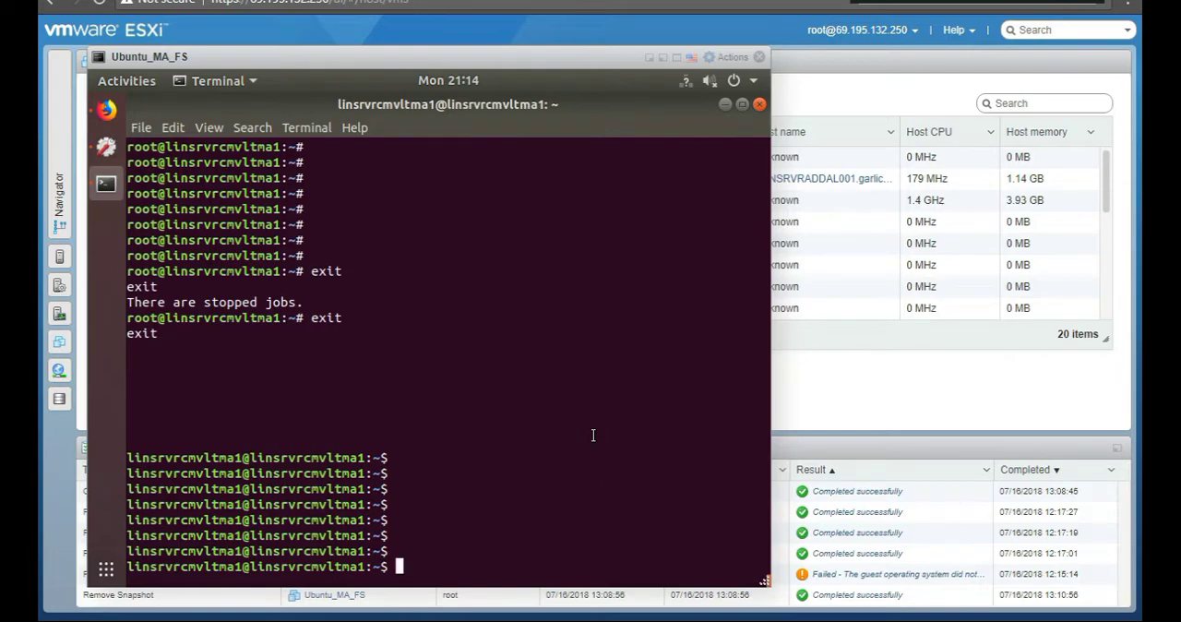
# Step: Regain root with sudo -s, then run sudo apt-get update
pyautogui.write('sudo -s')
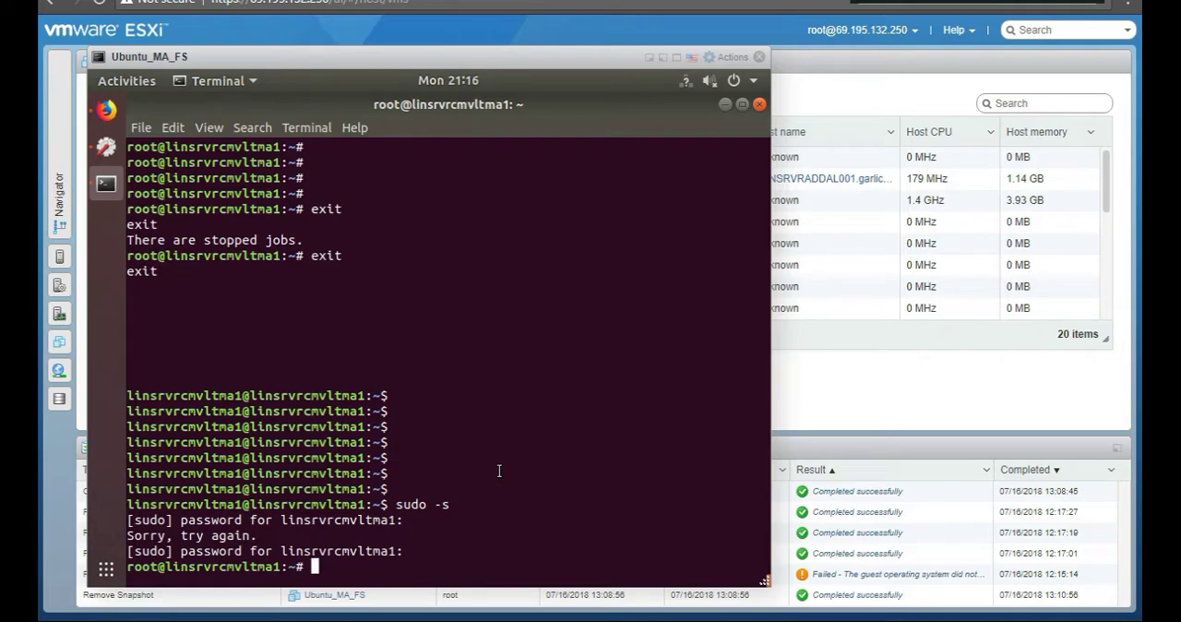
pyautogui.write('sudo apt-get update')
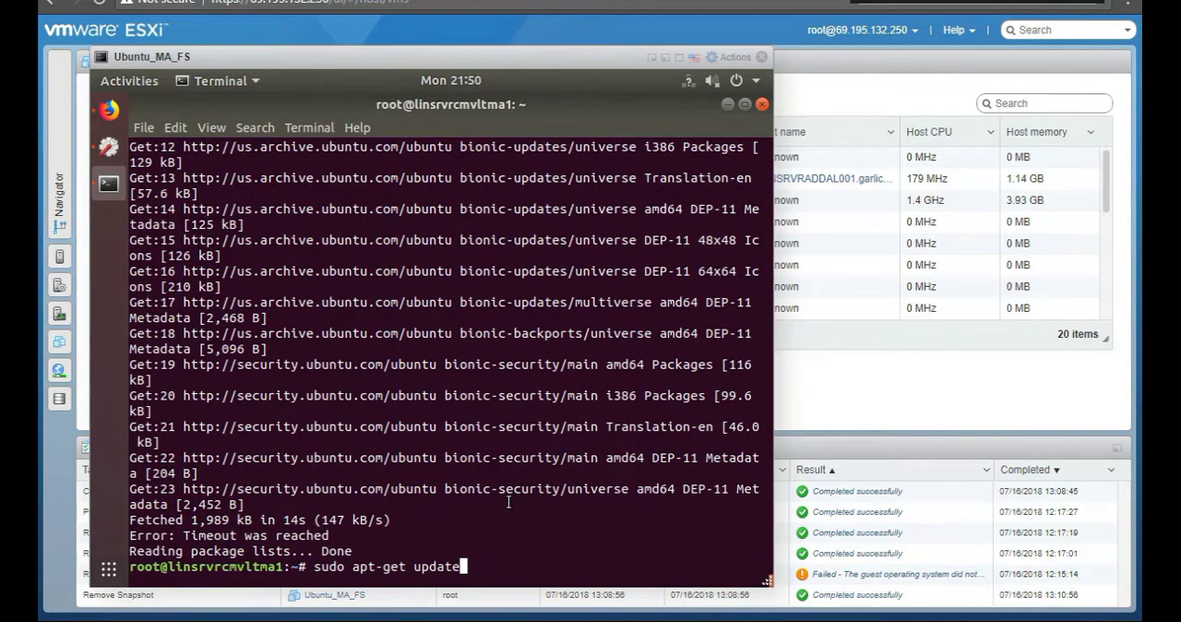
pyautogui.moveTo(703, 354)
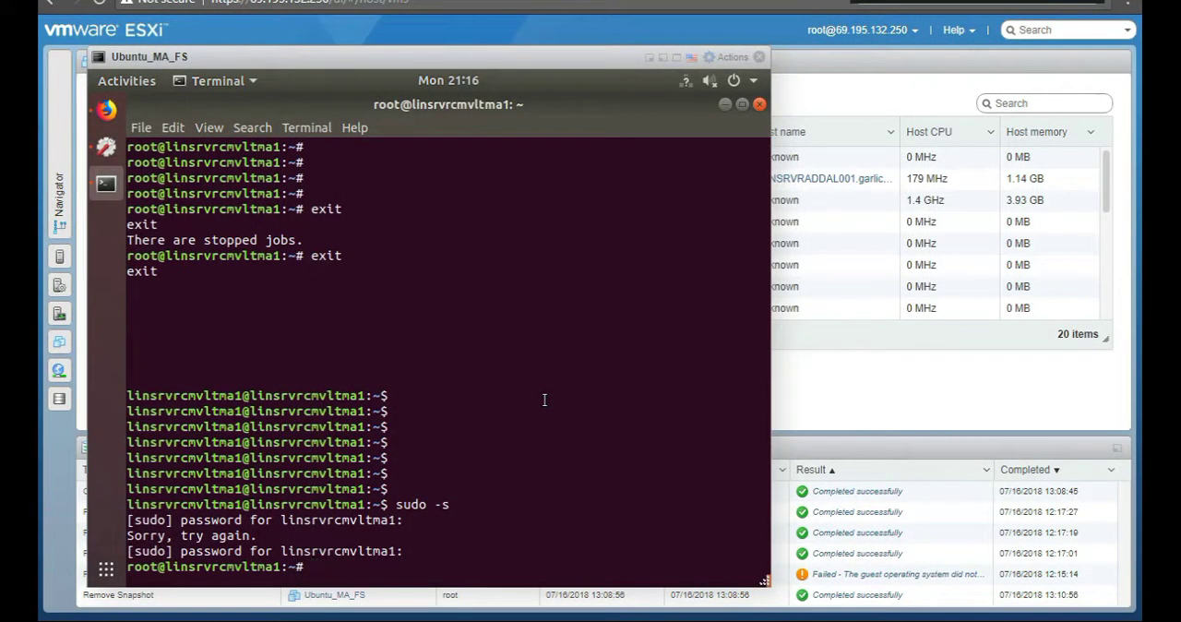
# Step: Open /etc/network/interfaces in nano to see the static ens160 settings
pyautogui.write('nano')
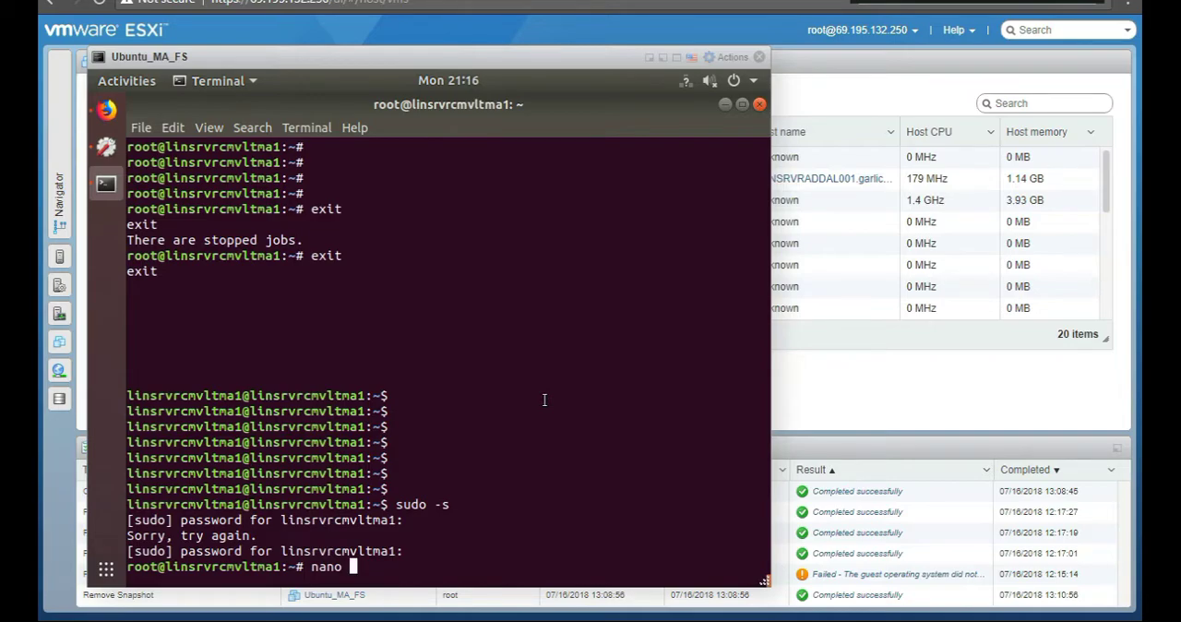
pyautogui.press('BackSpace')
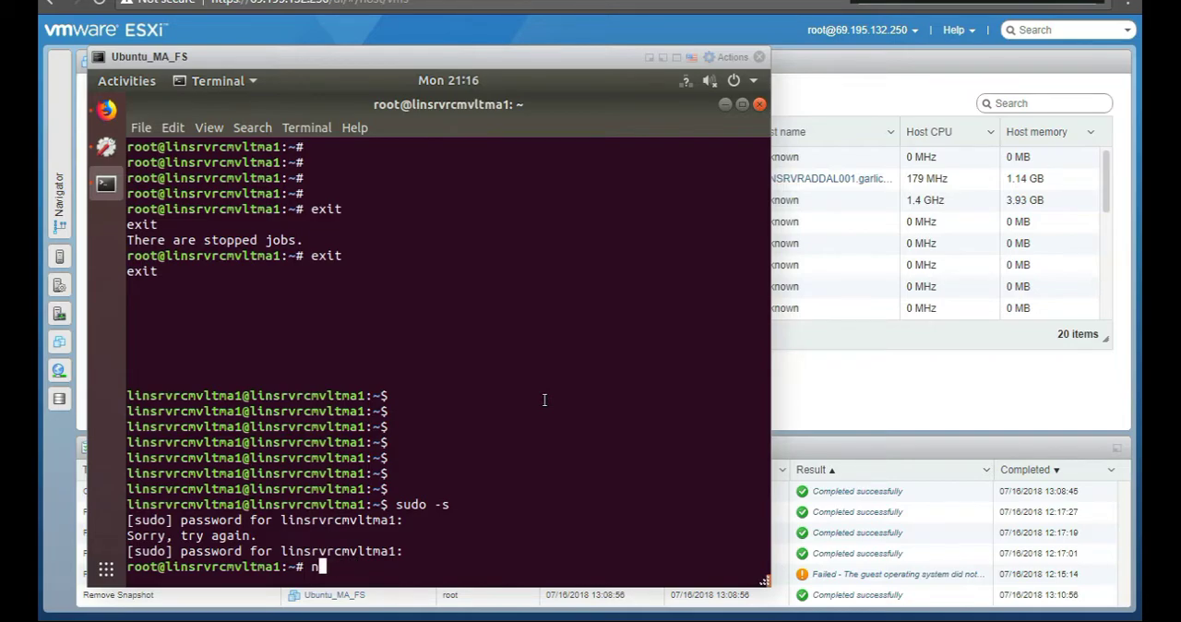
pyautogui.write('cat')
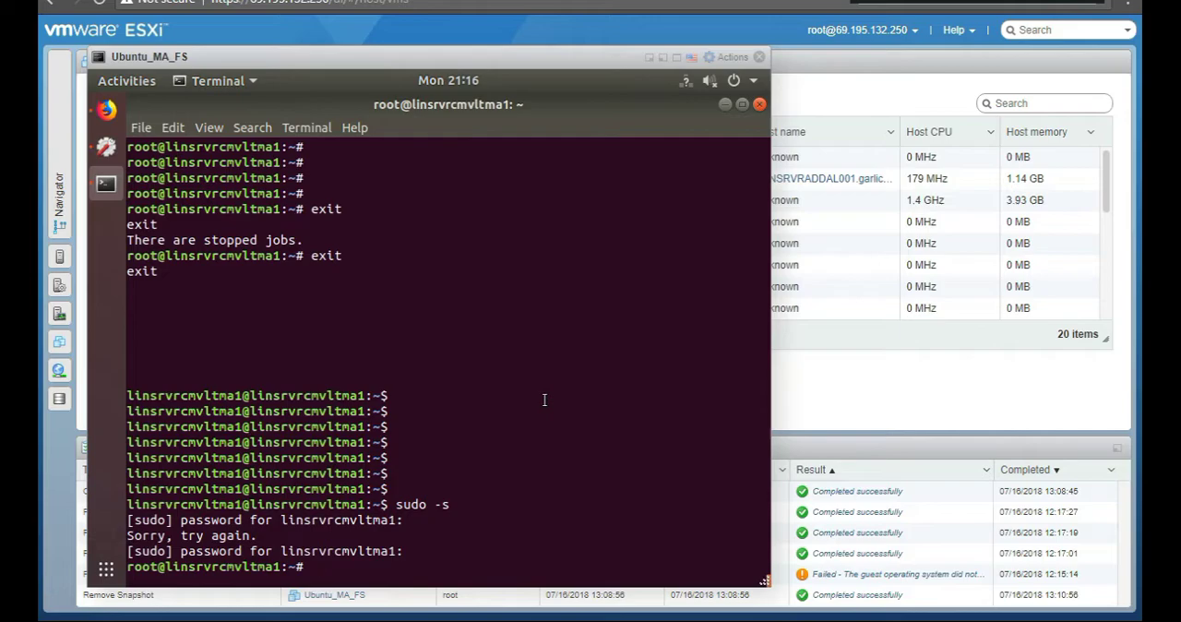
pyautogui.write('nano')
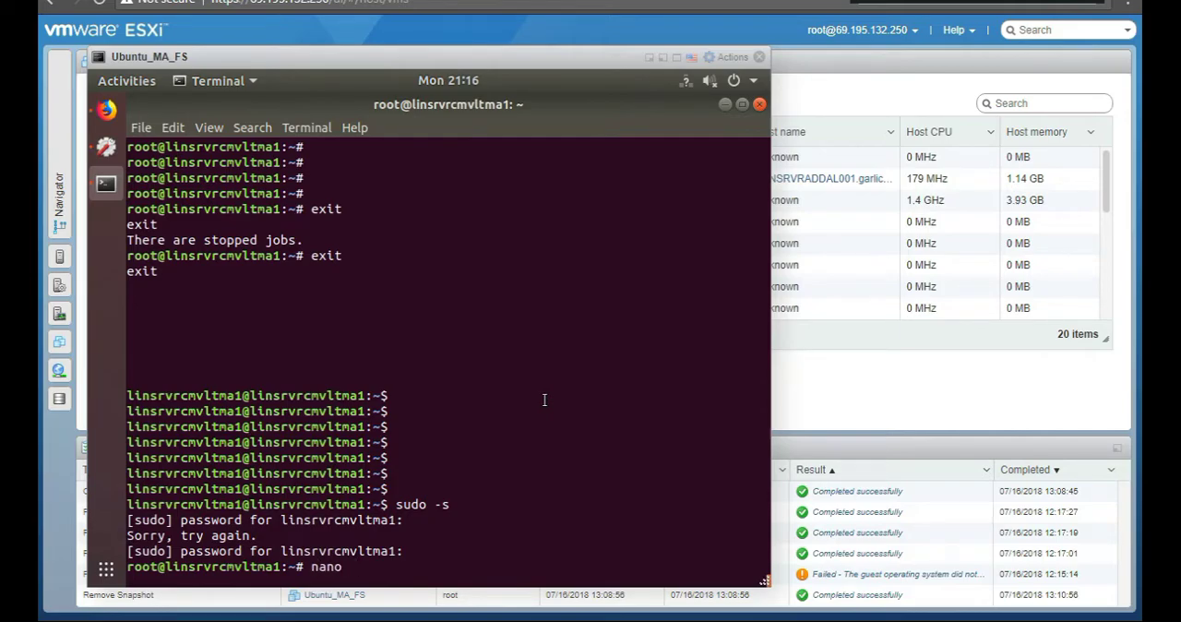
pyautogui.write('/')
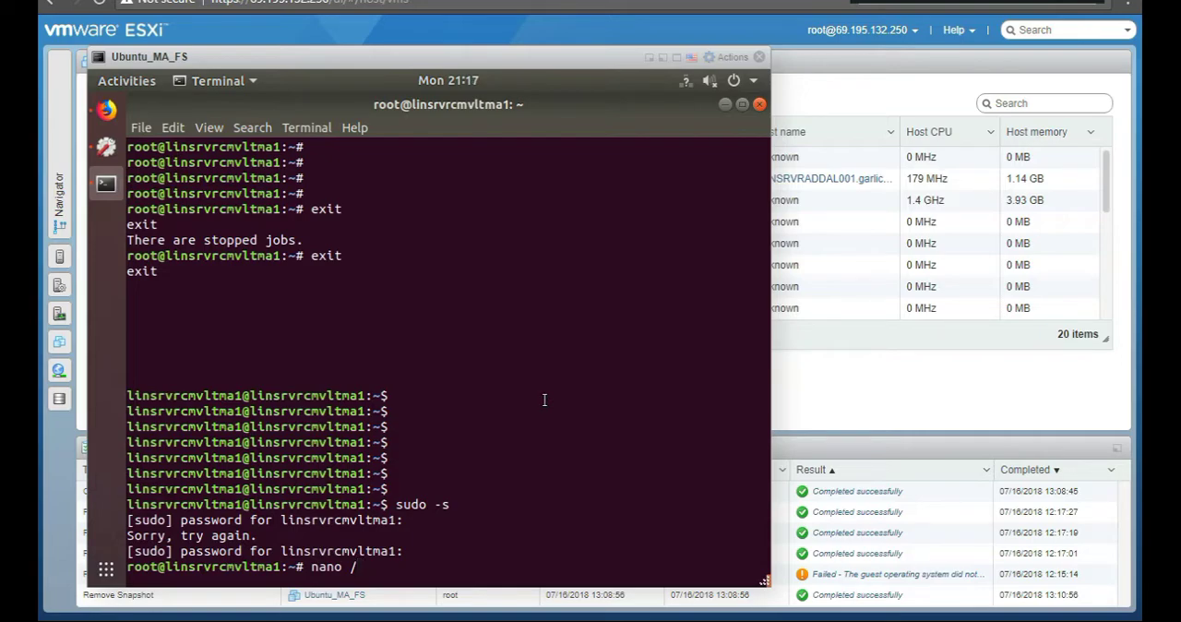
pyautogui.write('etc')
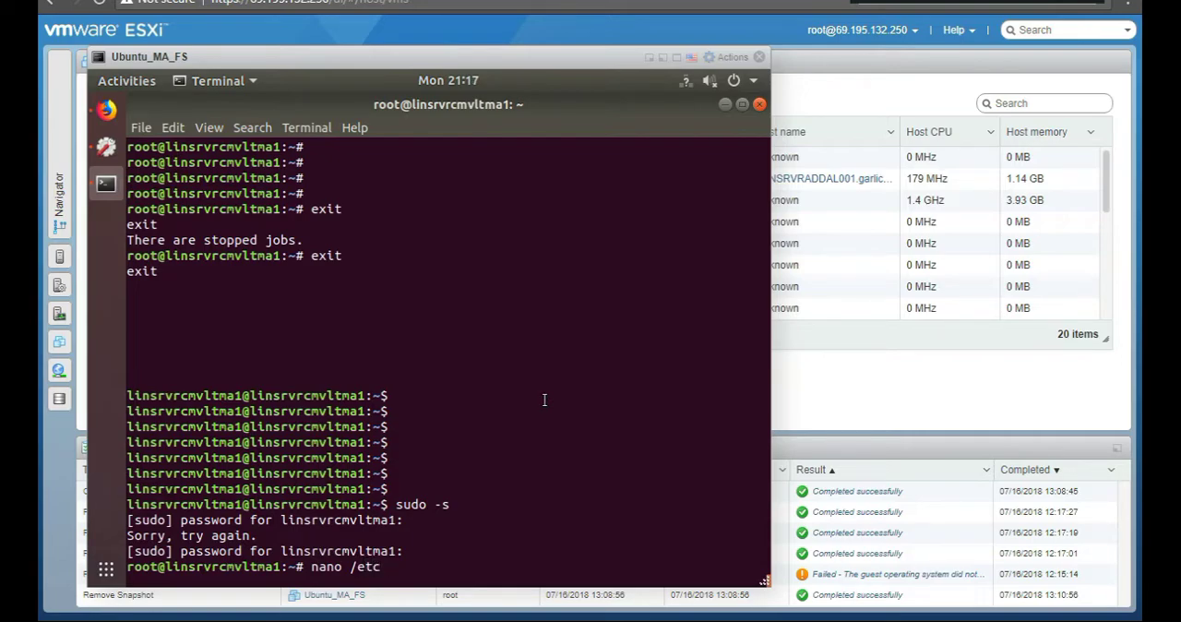
pyautogui.write('/')
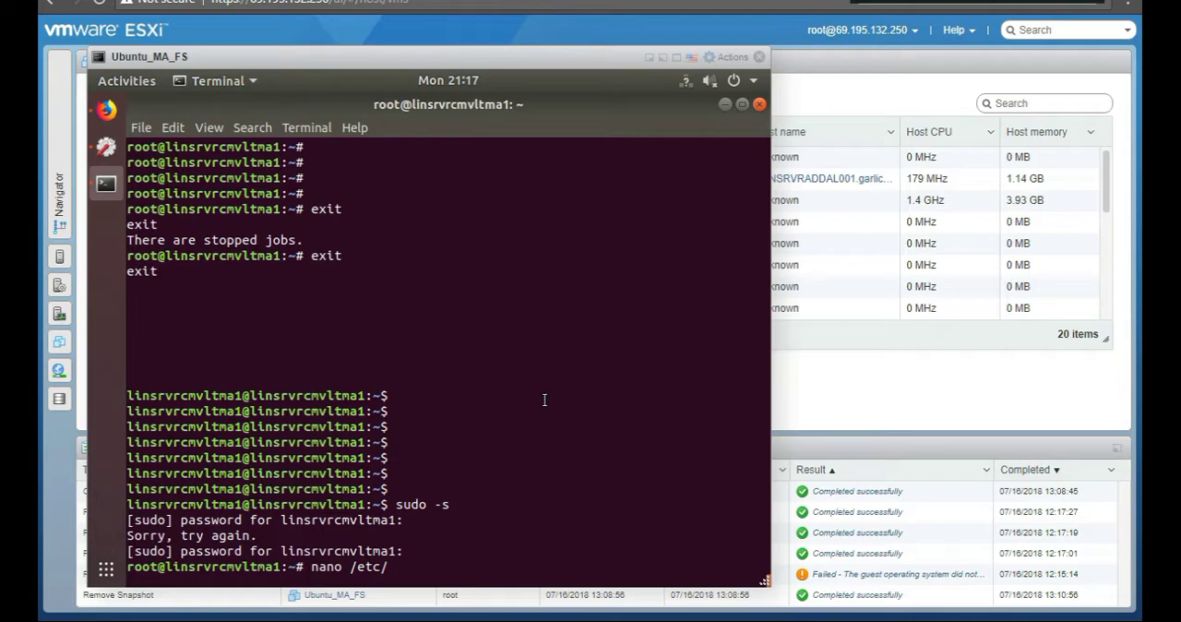
pyautogui.write('h')
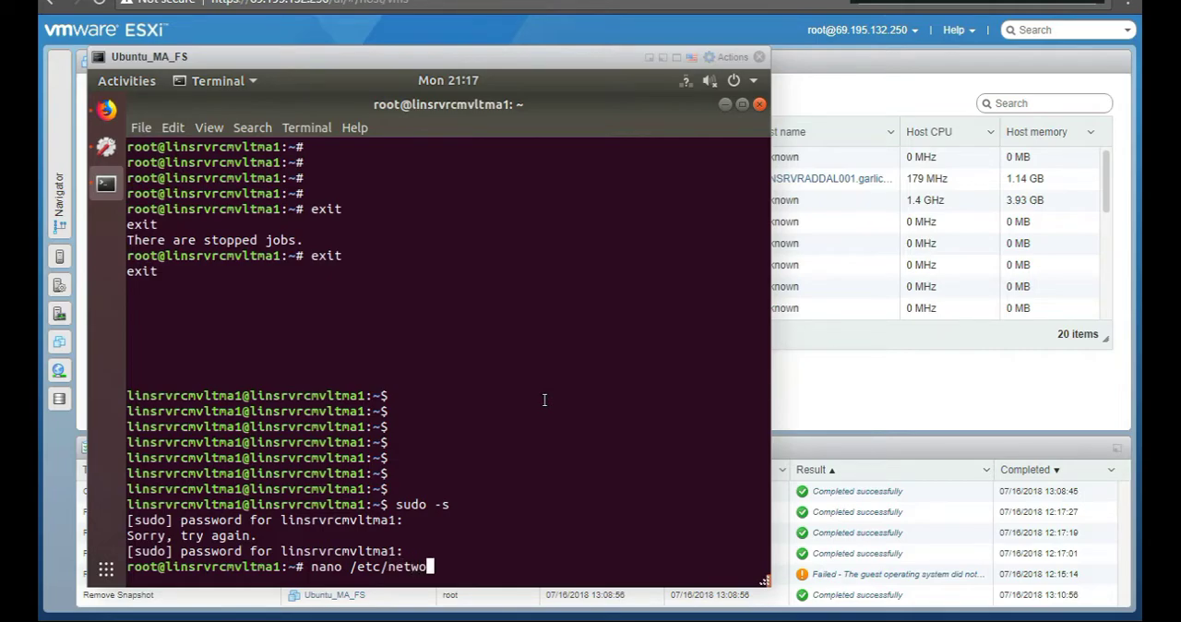
pyautogui.write('rk')
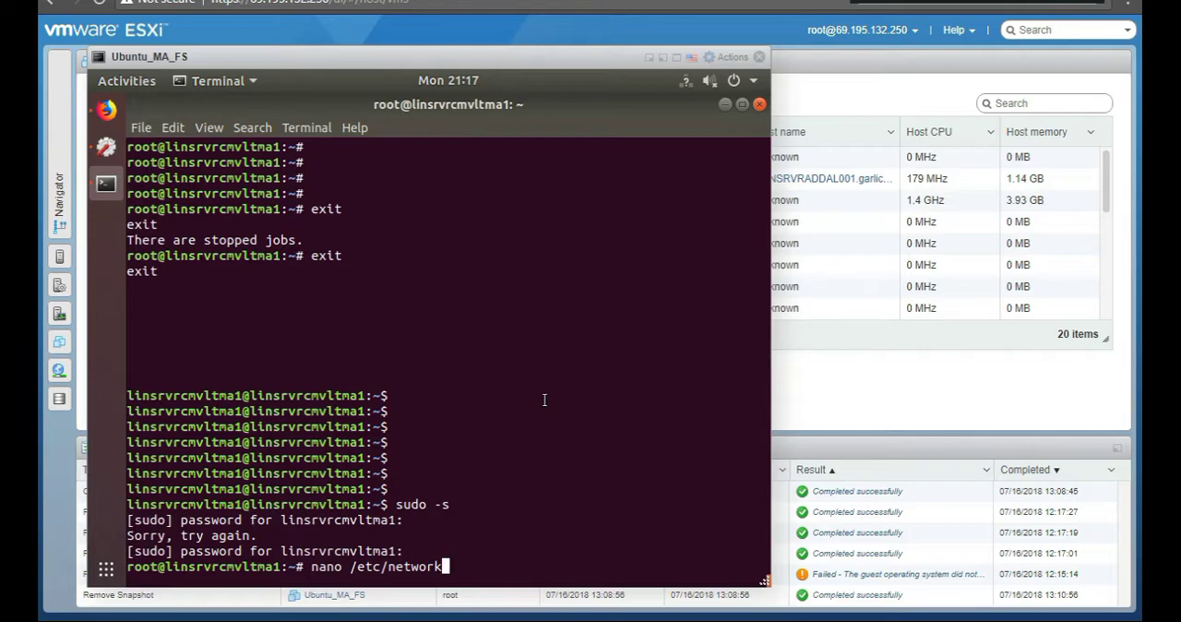
pyautogui.write('in')
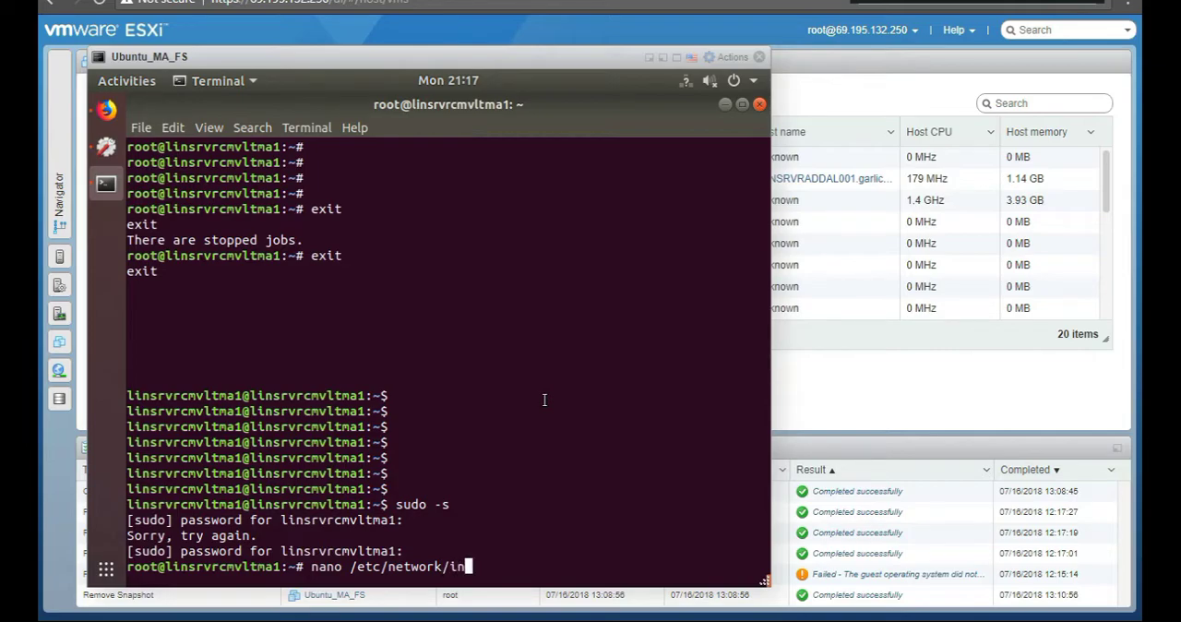
pyautogui.write('ter')
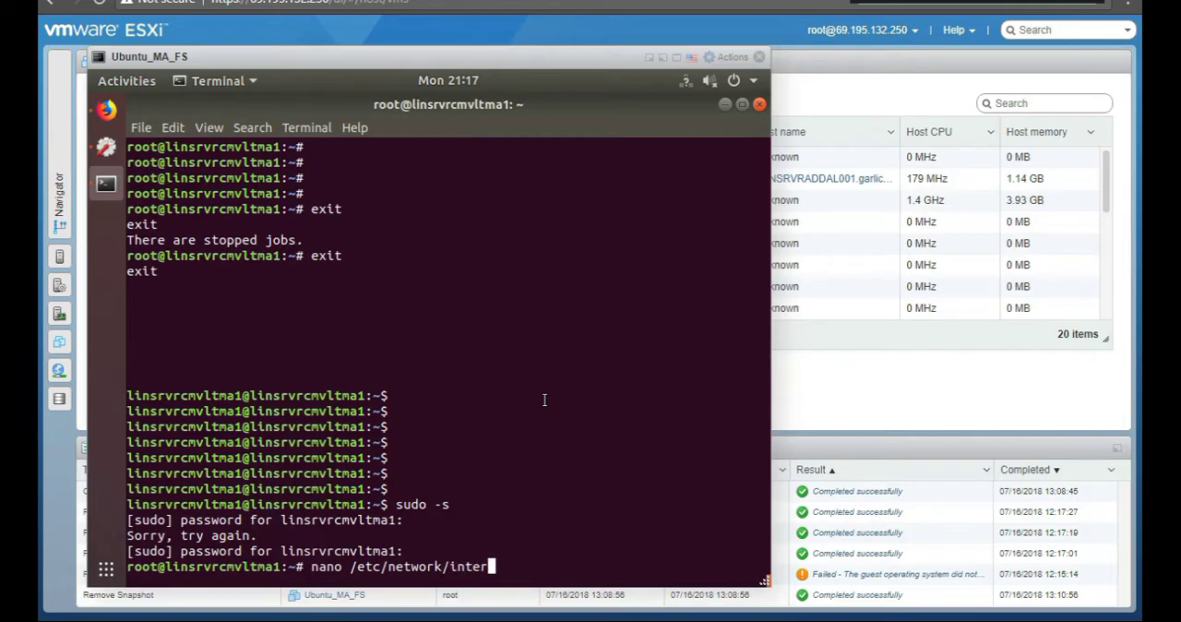
pyautogui.write('faces')
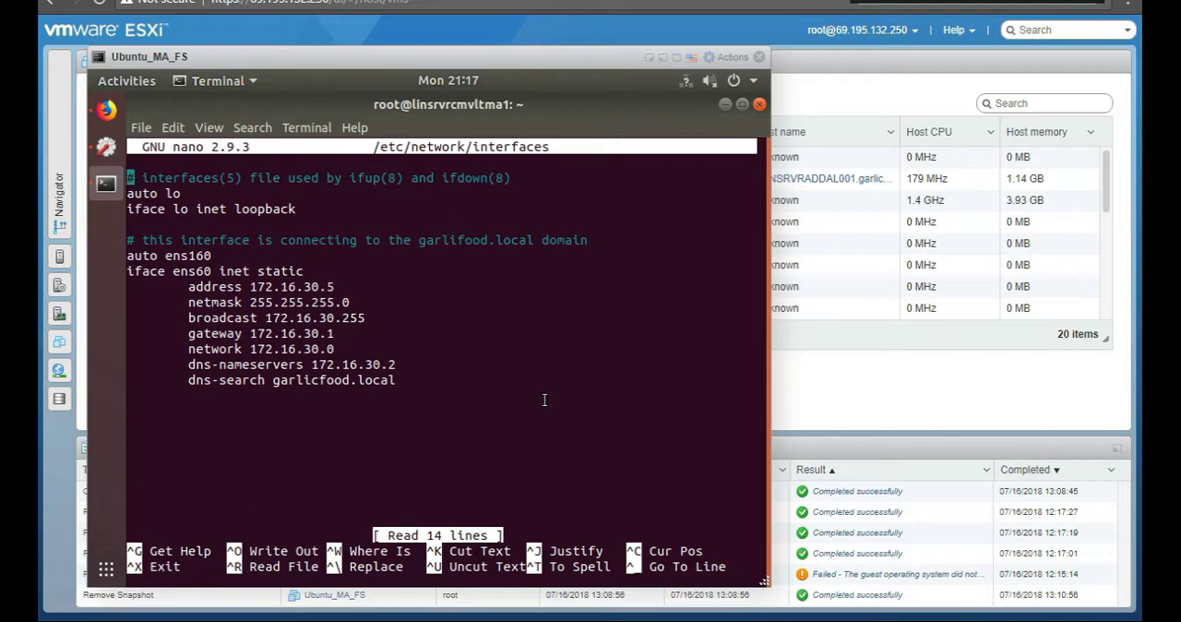
pyautogui.moveTo(893, 44)
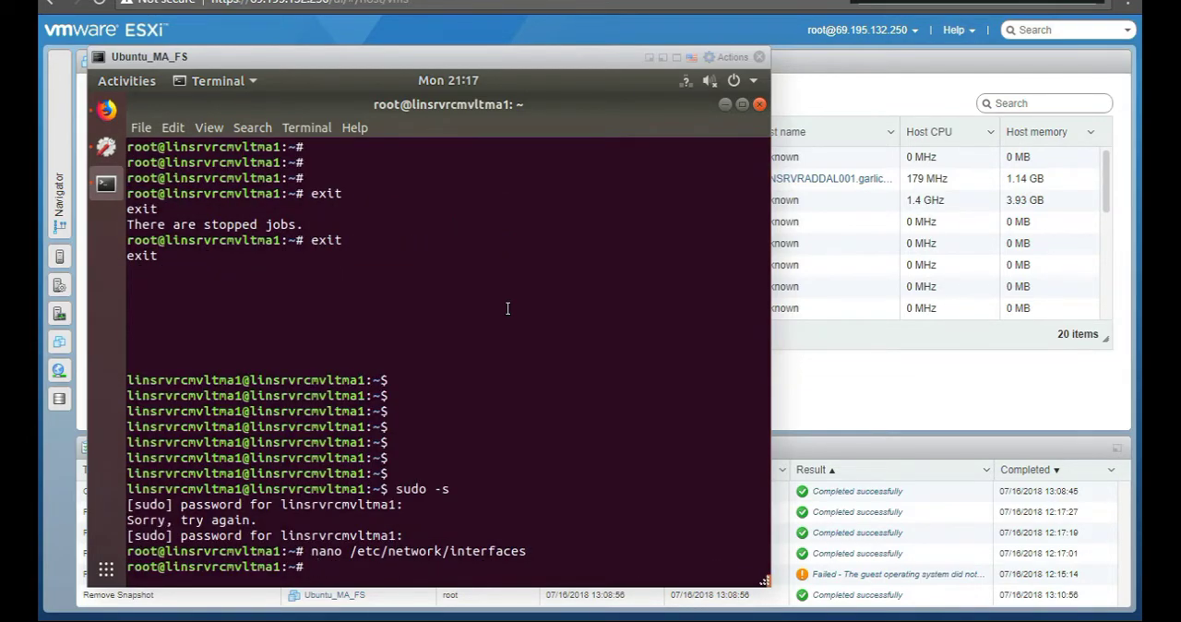
# Step: Run ifconfig to confirm ens160 at 172.16.30.5, then start reopening the interfaces file
pyautogui.write('if')
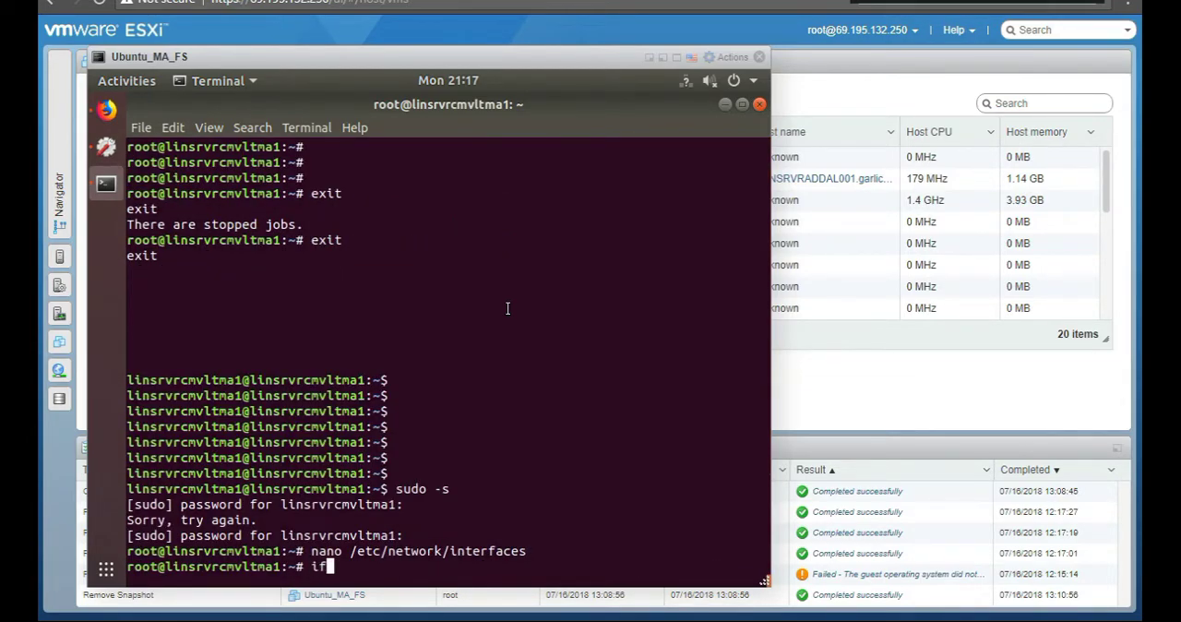
pyautogui.write('pcon')
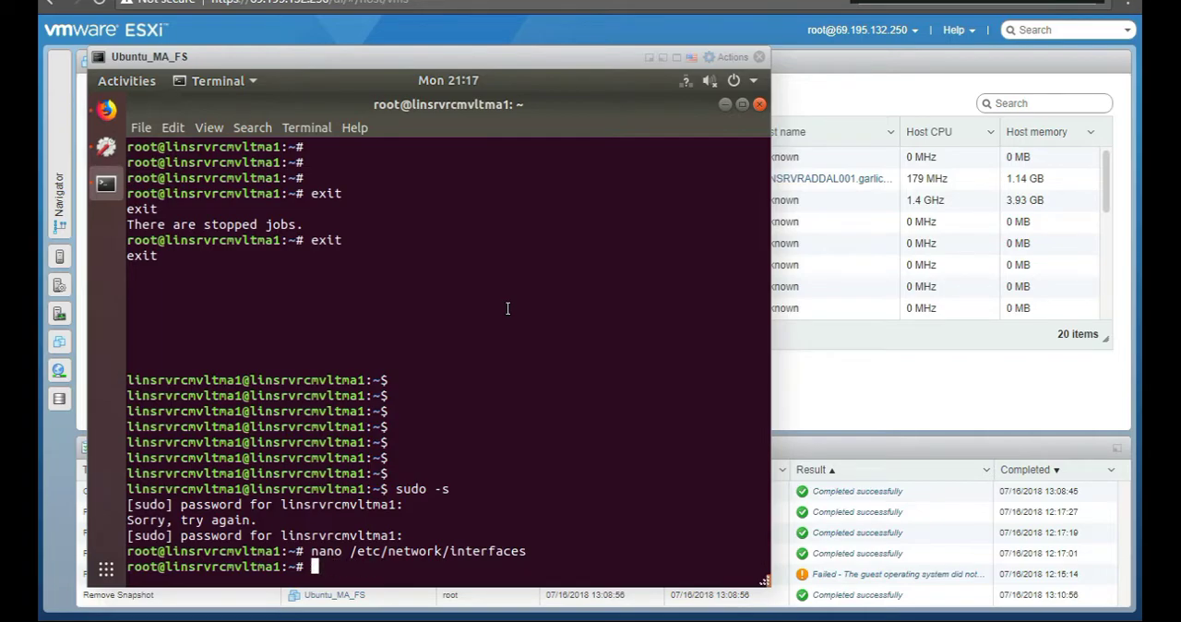
pyautogui.write('ifconfig')
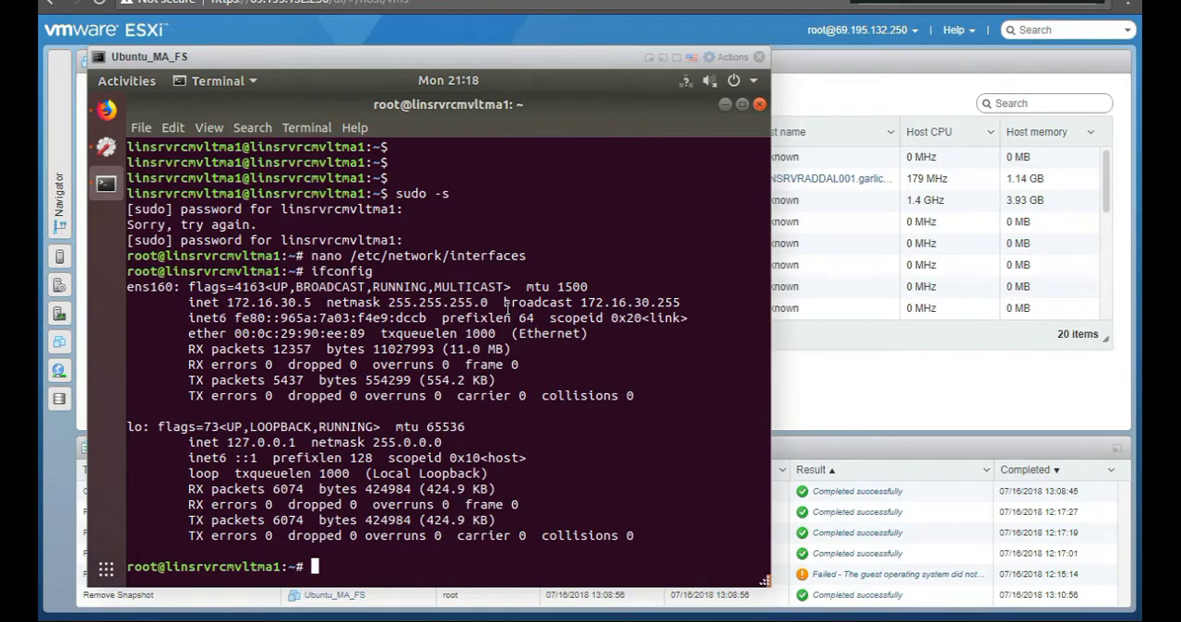
pyautogui.write('nano /etc/network/interfaces')
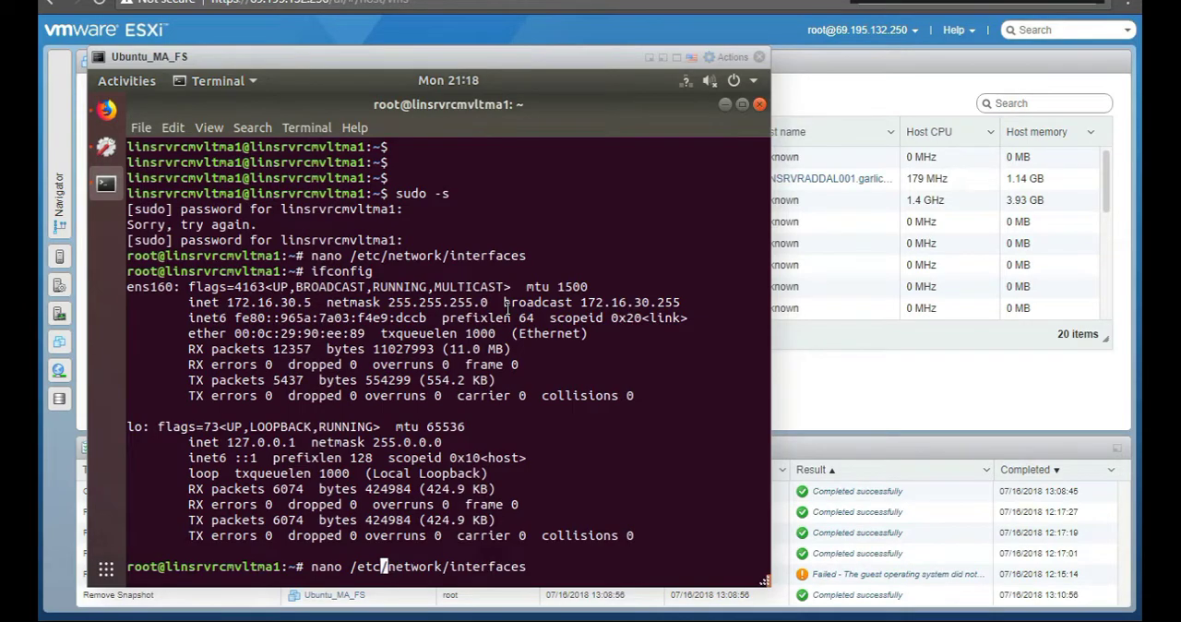
# Step: Print /etc/network/interfaces with cat, then reopen it in nano for editing
pyautogui.press('BackSpace')
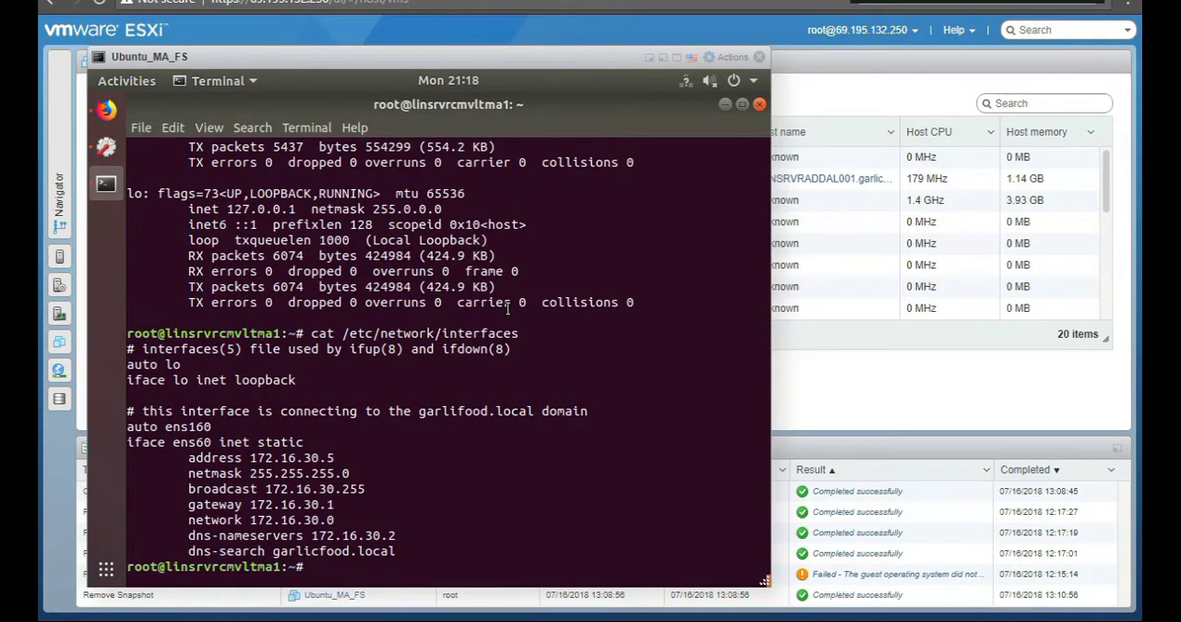
pyautogui.write('cat /etc/network/interfaces')
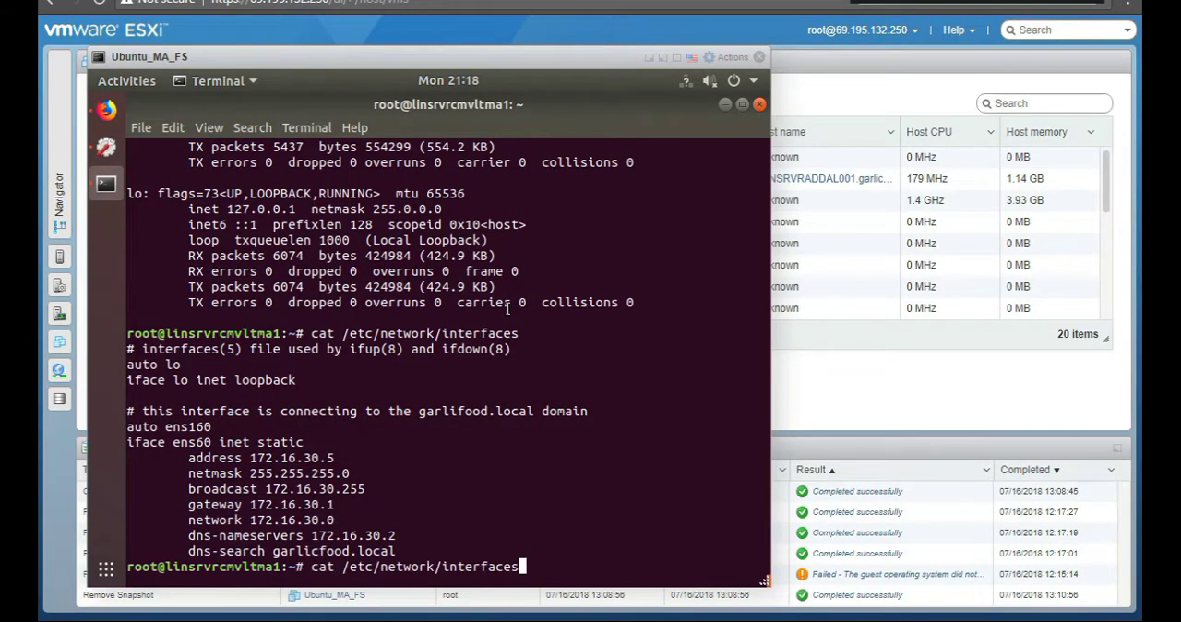
pyautogui.write('nano /etc/network/interfaces')
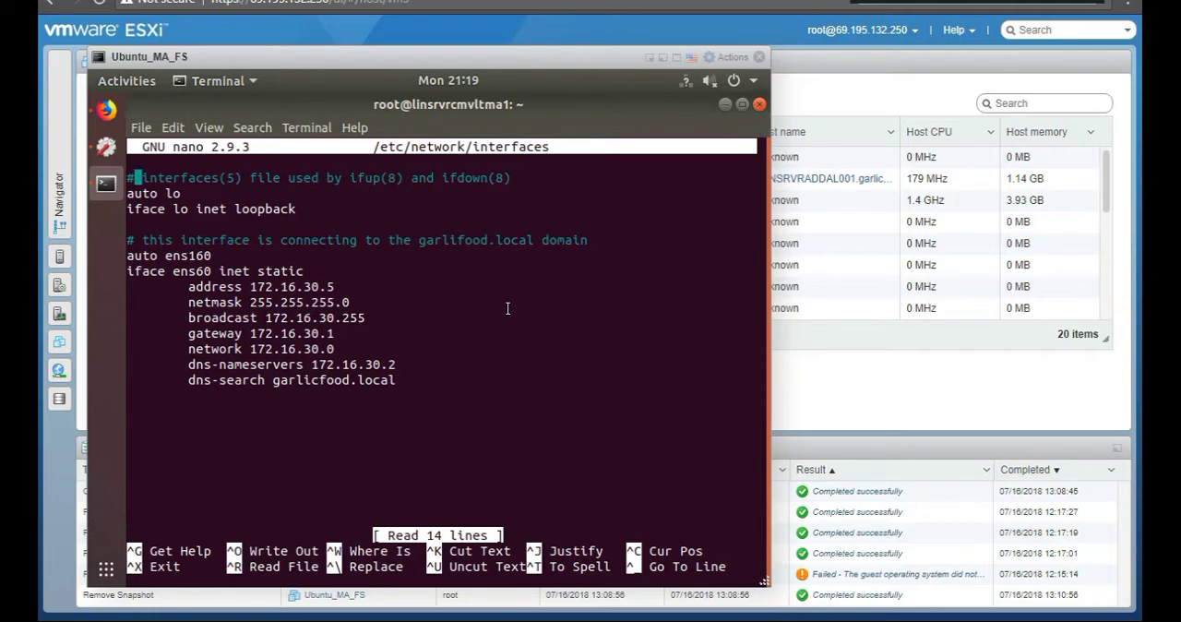
# Step: Toggle a # comment mark on the auto ens160 line and remove it again
pyautogui.write('#')
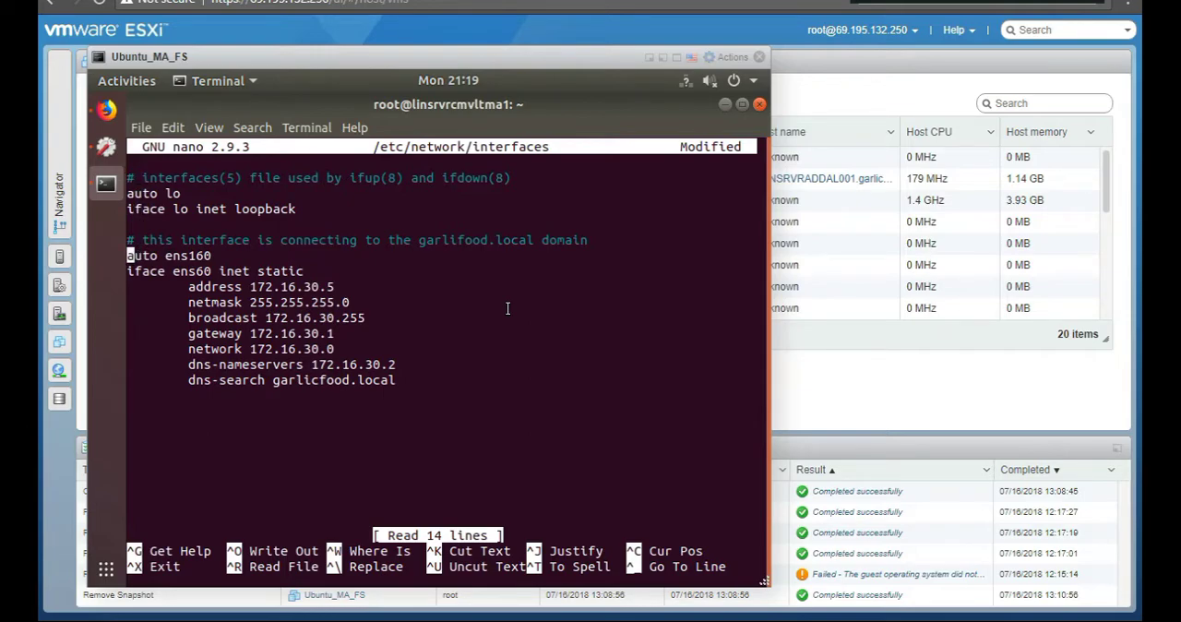
pyautogui.write('#')
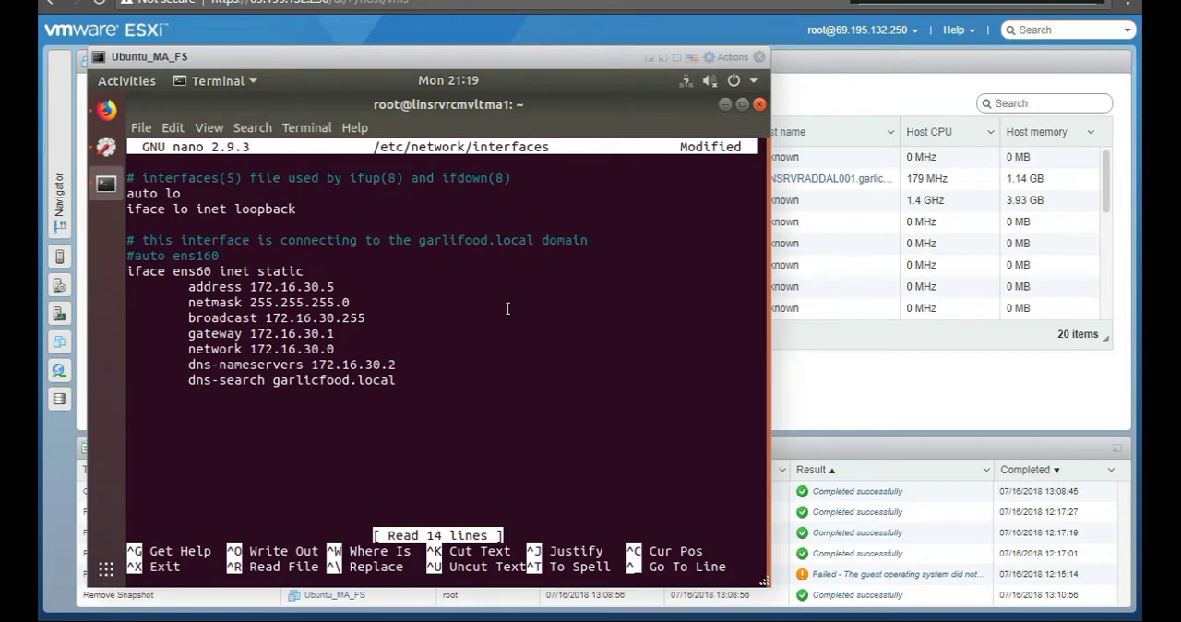
pyautogui.press('Delete')
pyautogui.write('1')
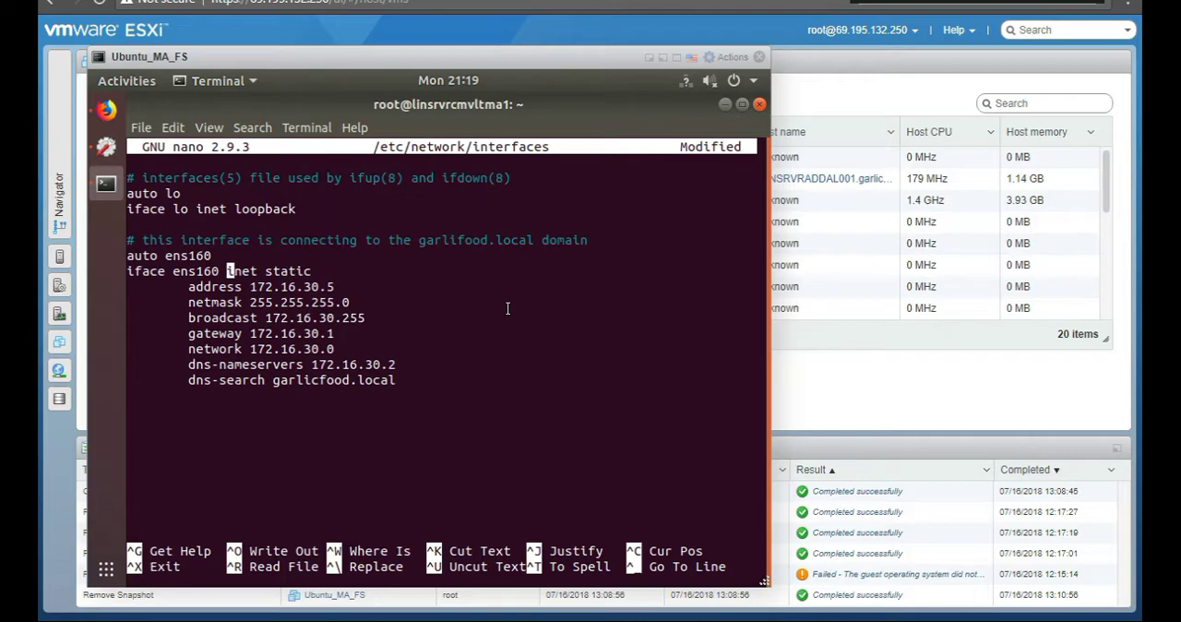
pyautogui.moveTo(251, 270)
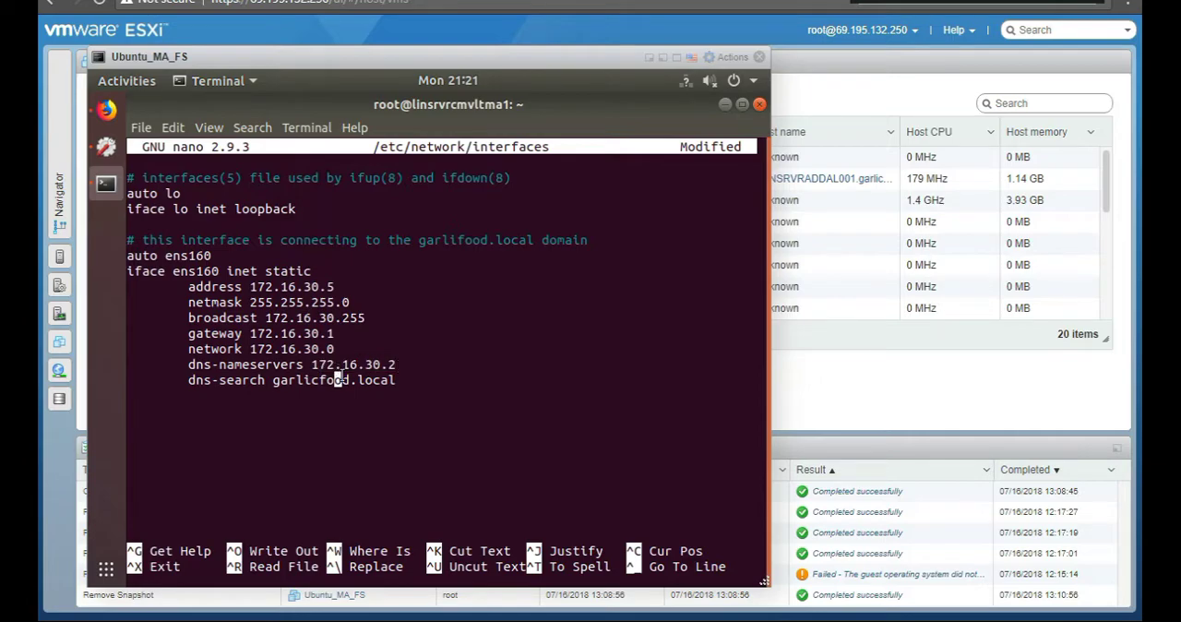
# Step: Set aside the session, correct the iface line to ens160, and bring up nano's save prompt
pyautogui.press('ctrl+x')
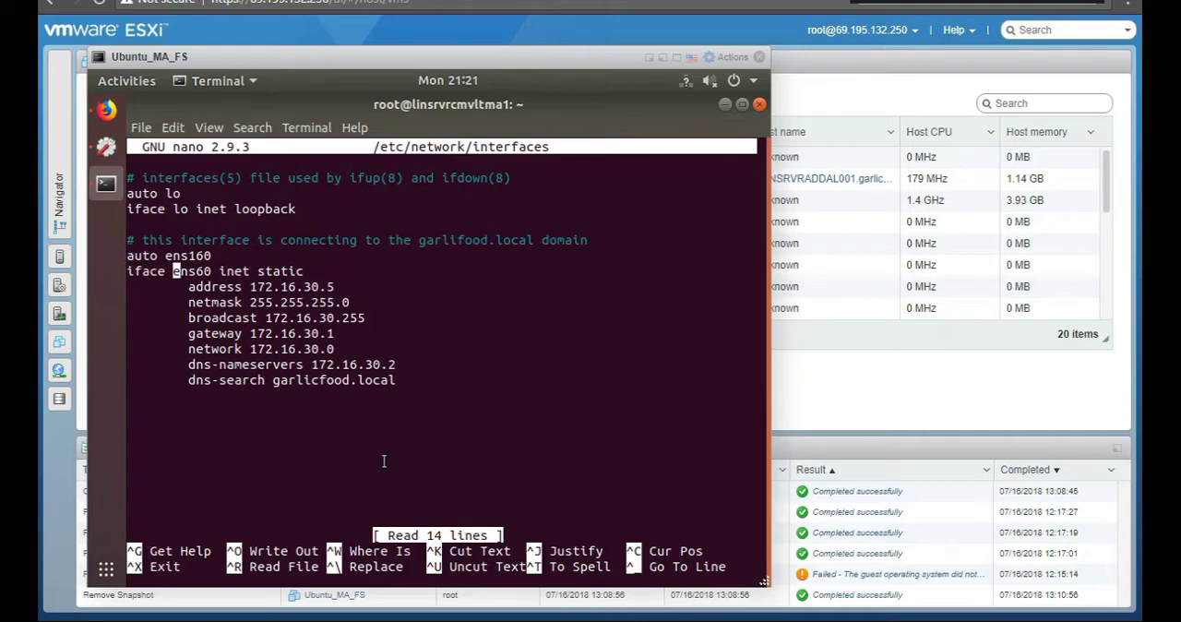
pyautogui.write('1')
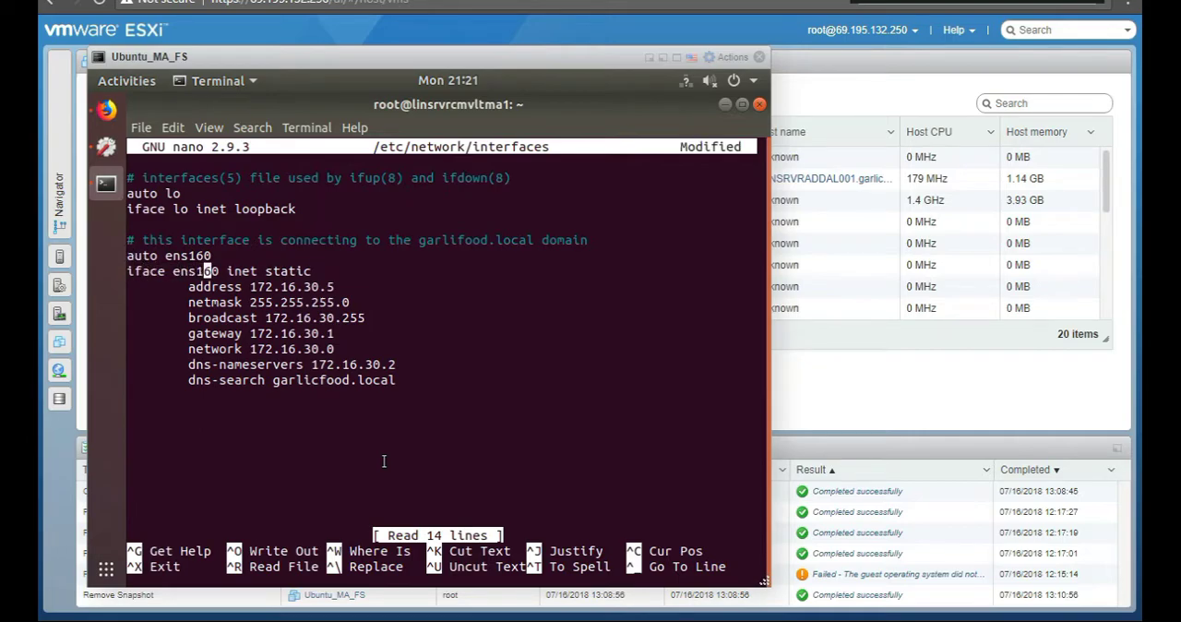
pyautogui.press('ctrl+z')
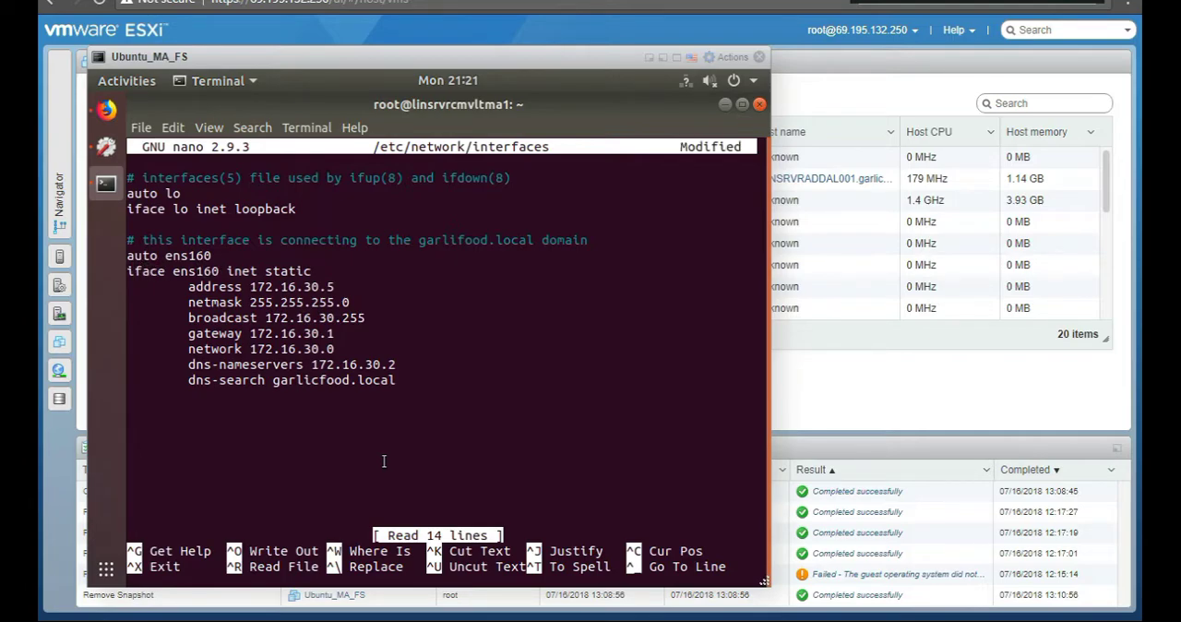
pyautogui.press('ctrl+x')
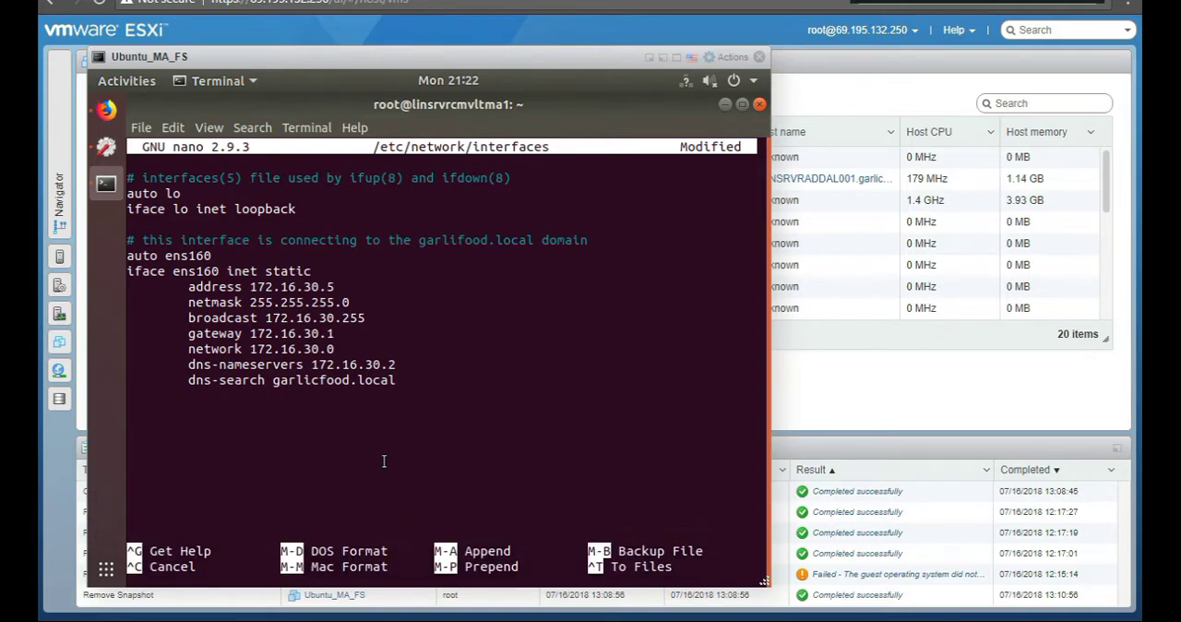
# Step: Save the interfaces file, print /etc/resolv.conf showing 127.0.0.53 and 172.16.30.2, and open it in nano
pyautogui.press('ctrl+z')
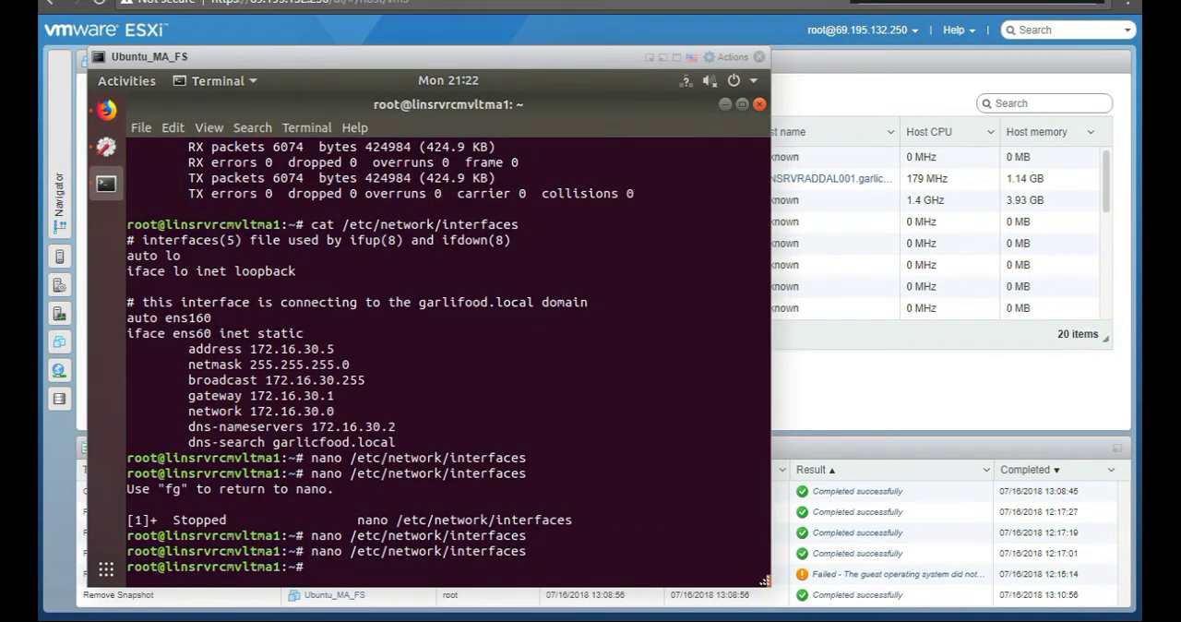
pyautogui.write('cat /etc/resolv.conf')
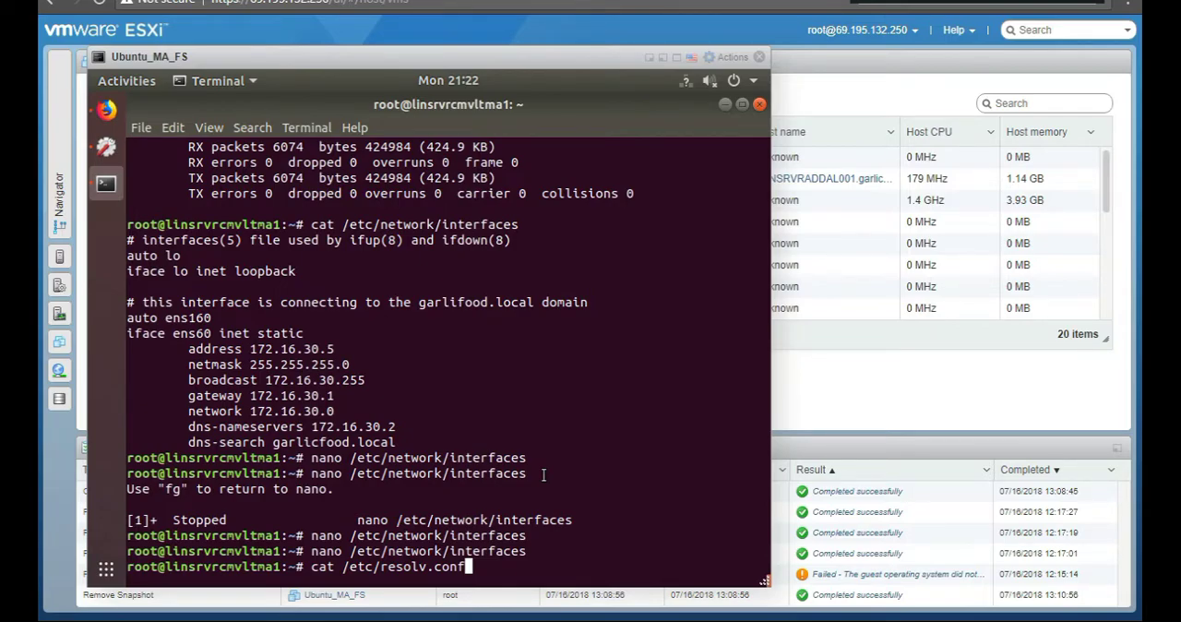
pyautogui.press('Return')
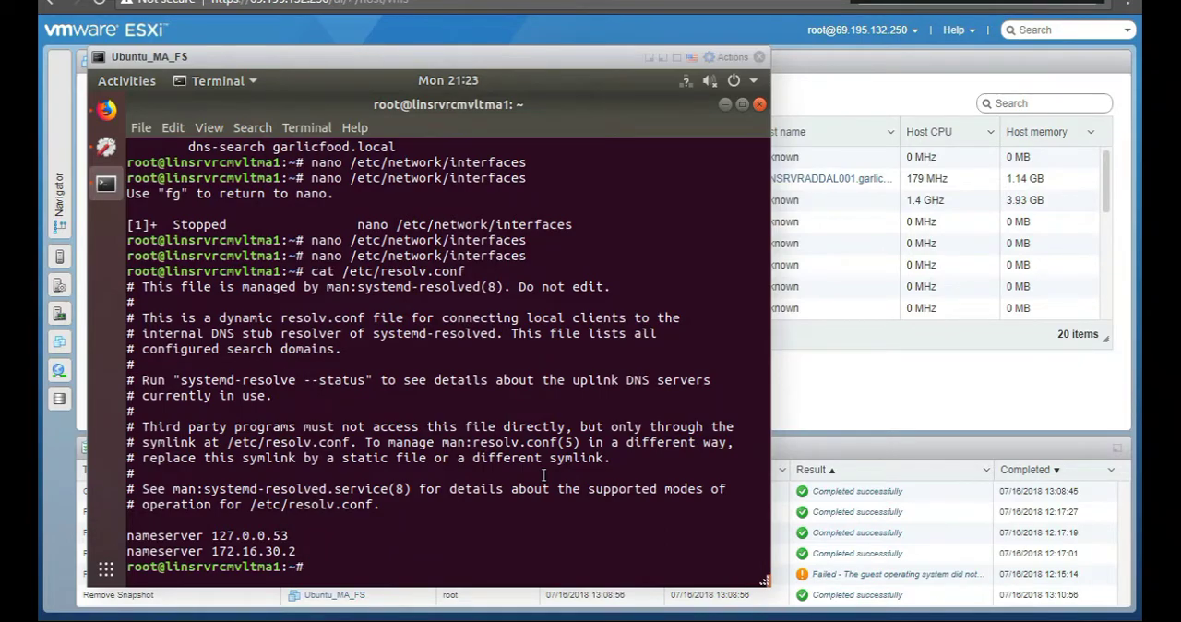
pyautogui.write('cat /etc/resolv.conf')
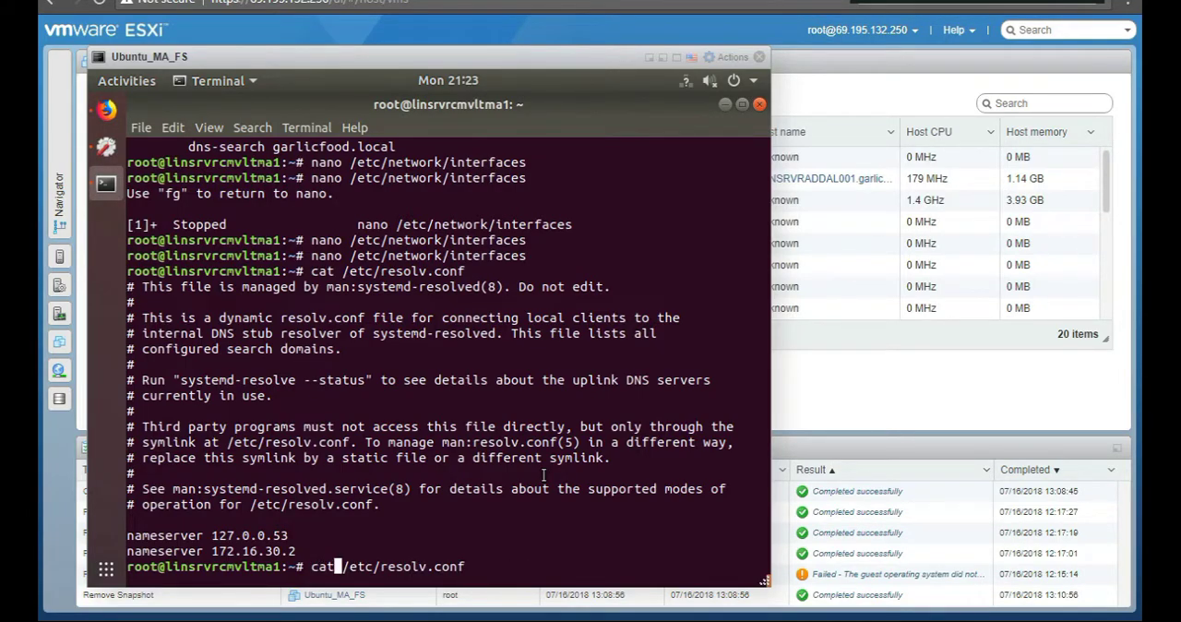
pyautogui.write('nano')
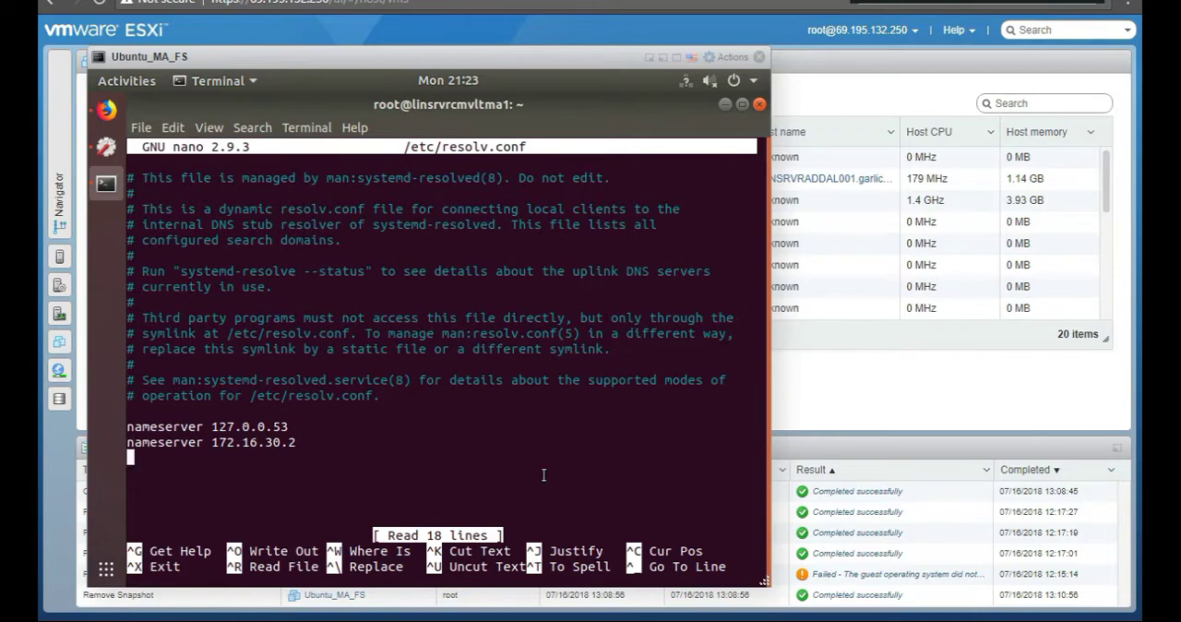
# Step: Add a commented-out 'nameserver 8.8.8.8' line to resolv.conf and save it
pyautogui.write('nameserver 8.8.8.8')
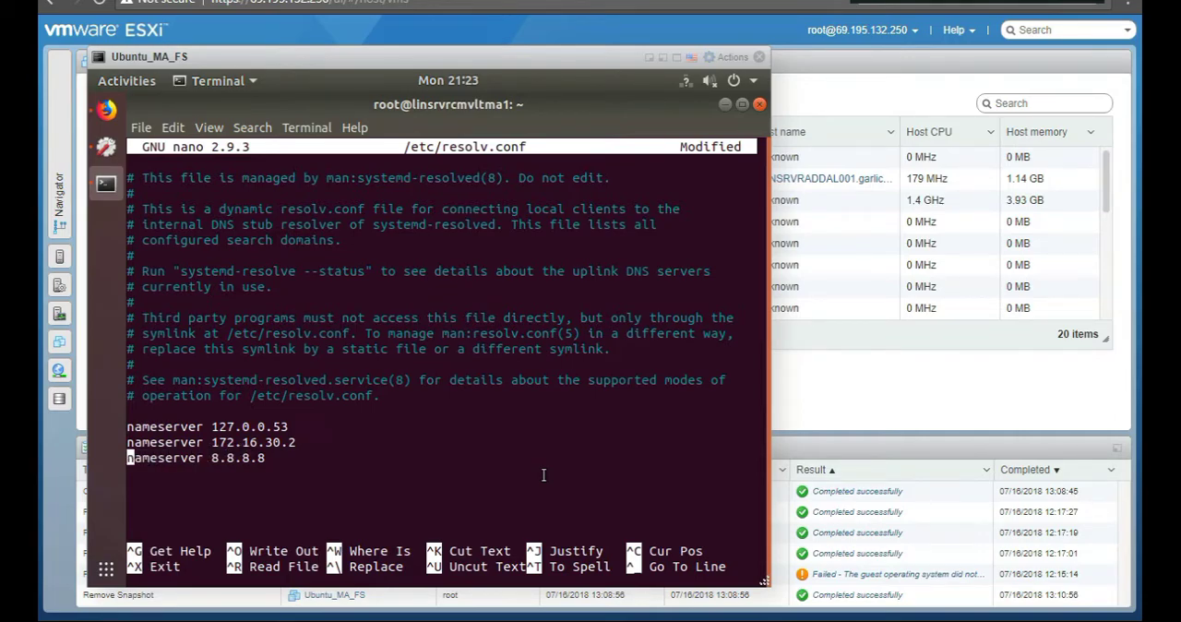
pyautogui.write('#')
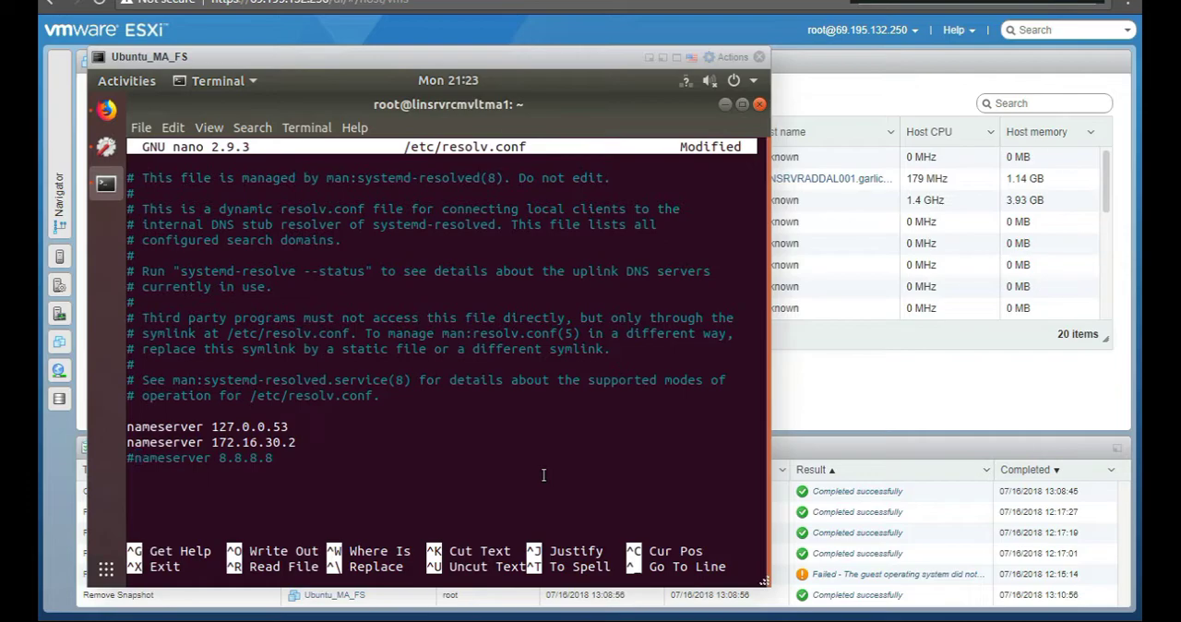
pyautogui.press('ctrl+x')
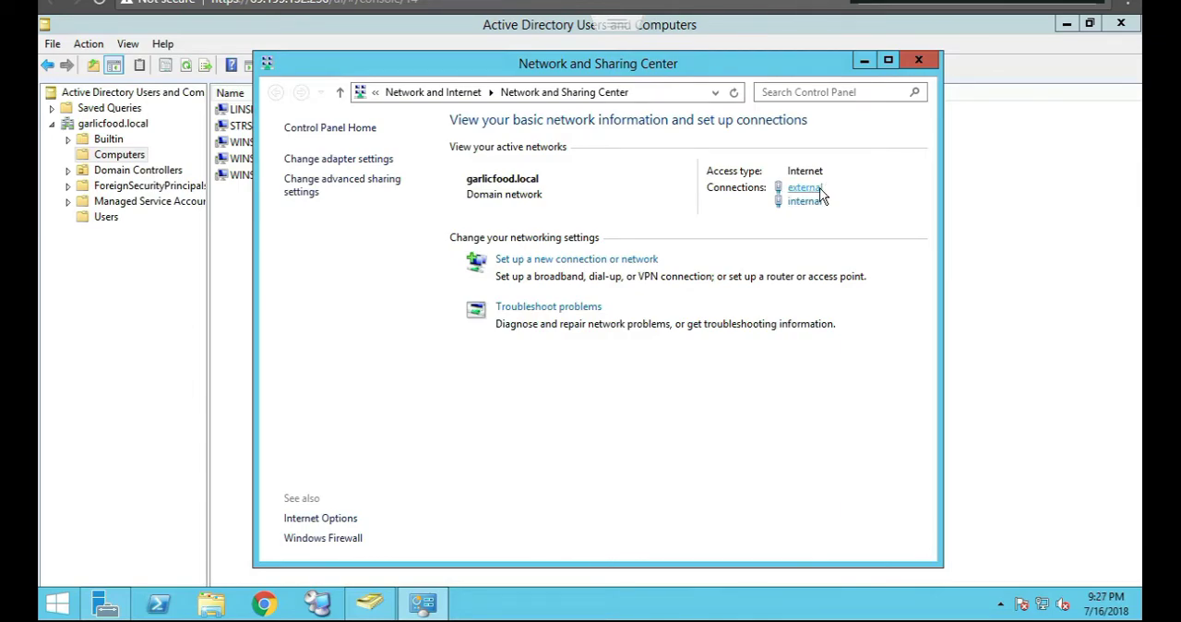
pyautogui.moveTo(686, 228)
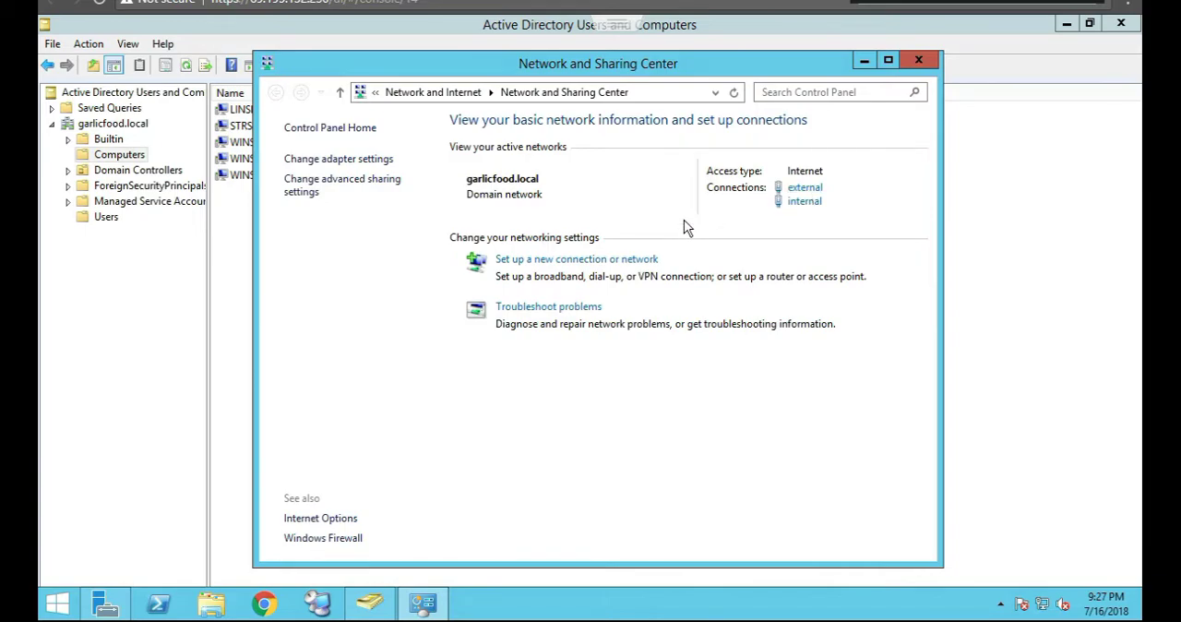
# Step: Show the status window for the 'internal' network connection
pyautogui.click(805, 188)
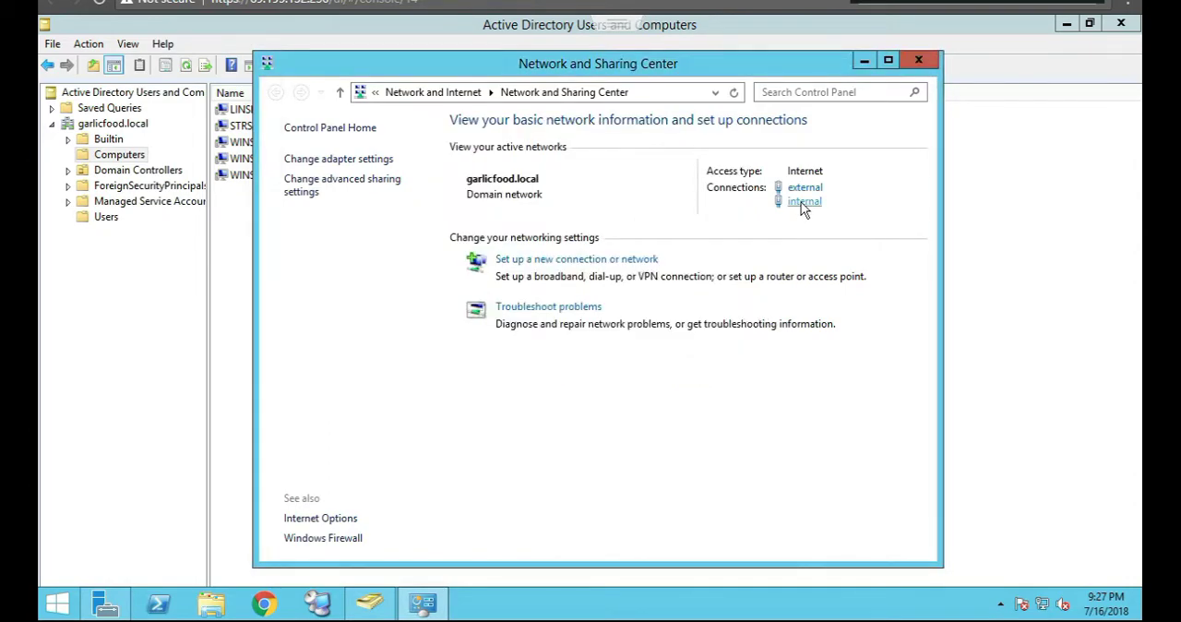
pyautogui.click(804, 201)
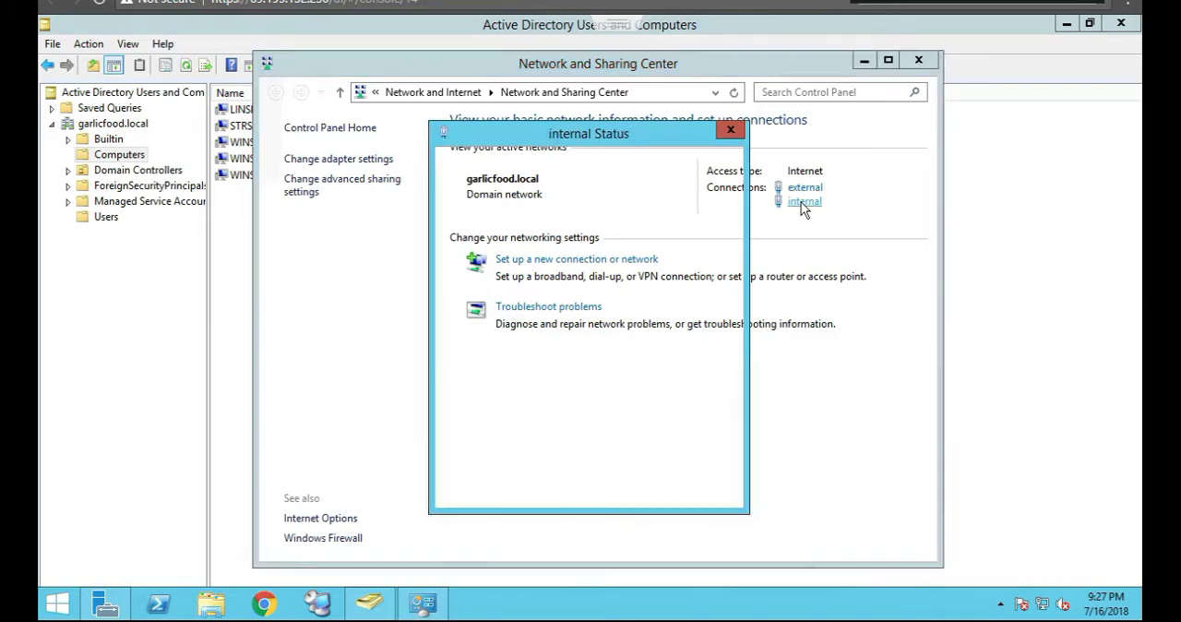
# Step: Show the internal connection's details: IPv4 172.16.30.2, mask 255.255.255.0, DHCP off
pyautogui.click(804, 201)
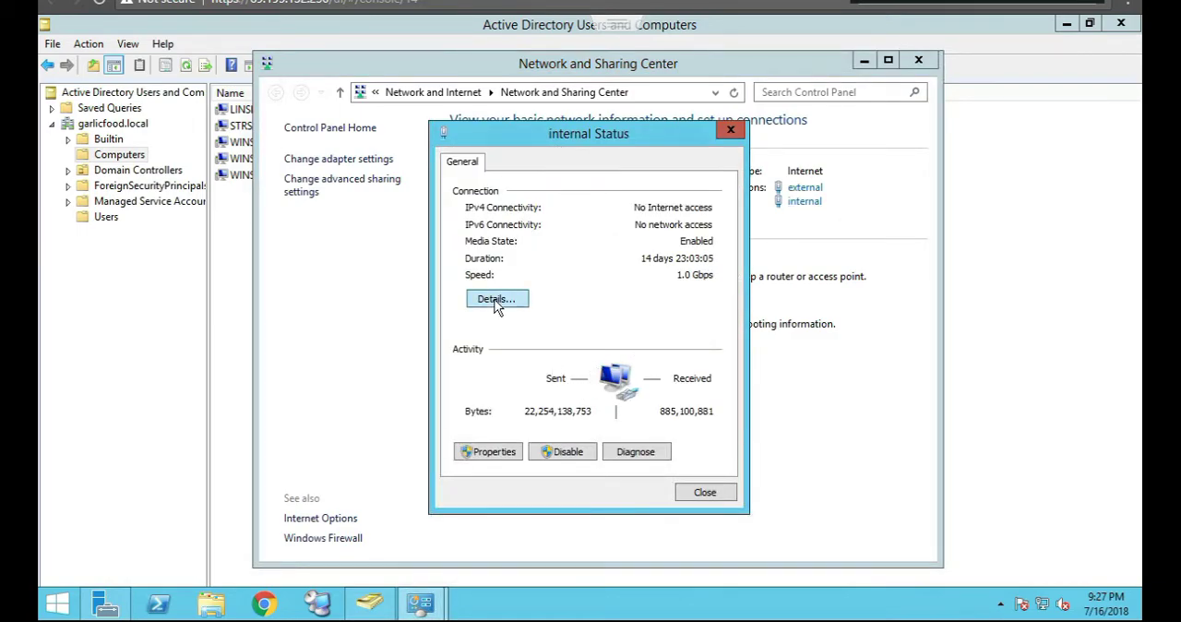
pyautogui.click(494, 299)
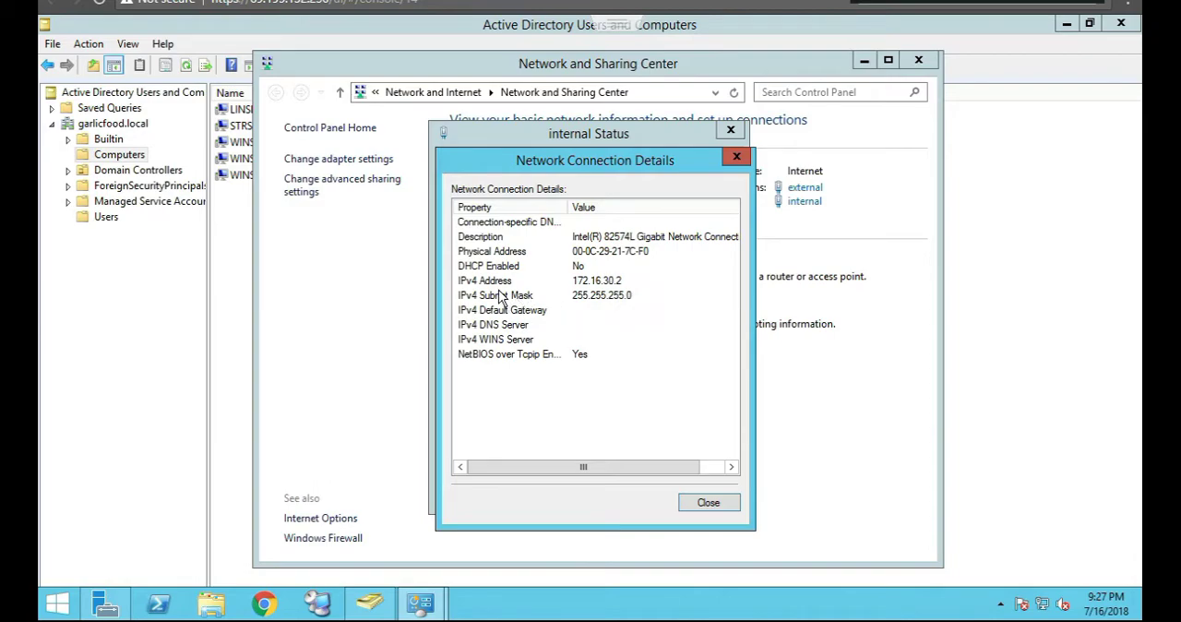
pyautogui.moveTo(620, 288)
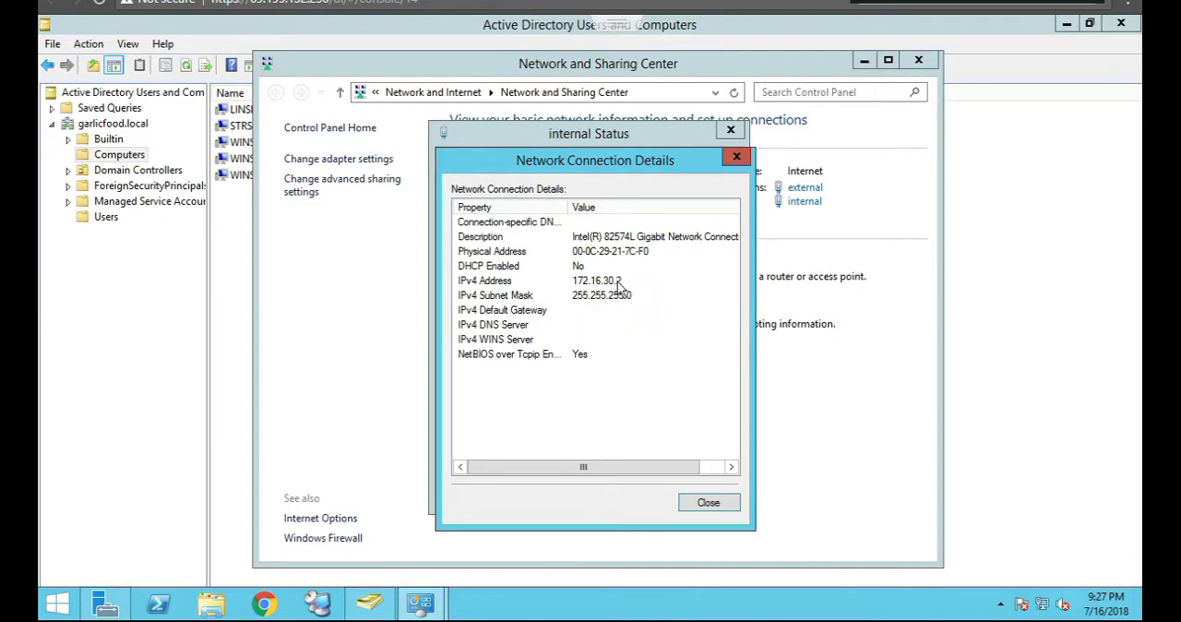
pyautogui.moveTo(614, 305)
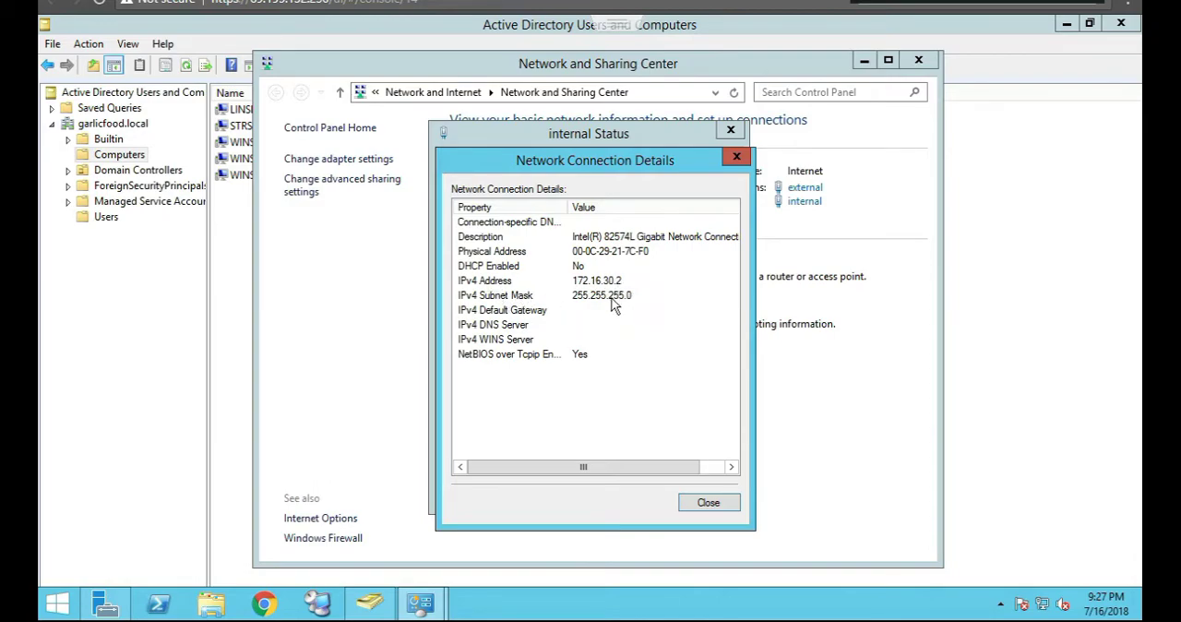
pyautogui.moveTo(528, 306)
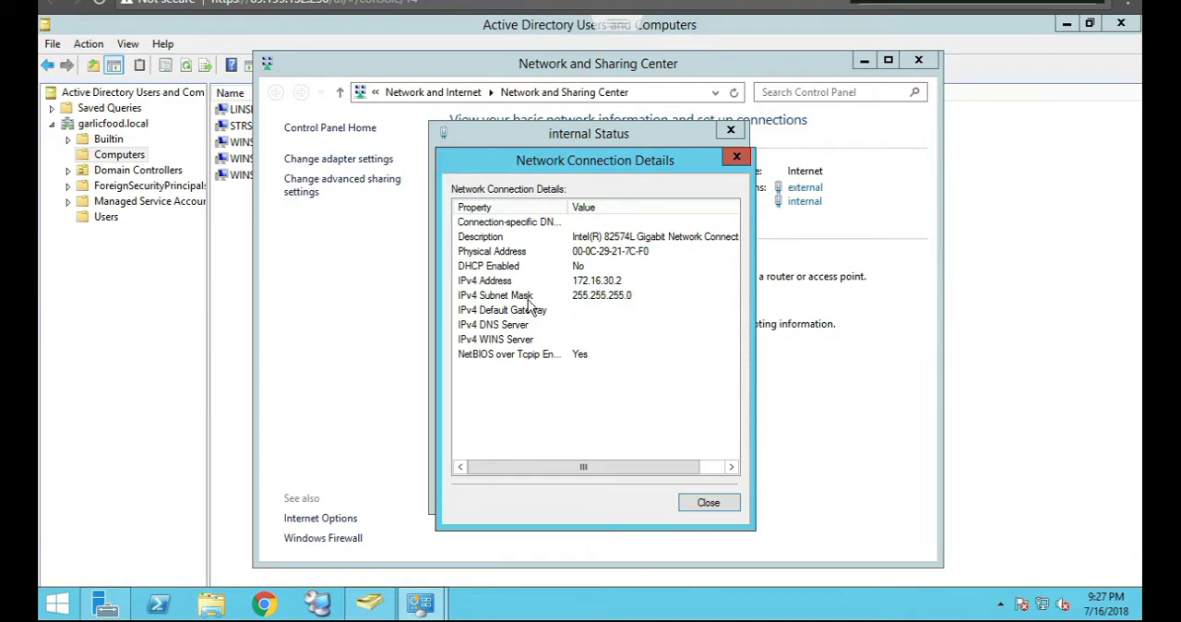
pyautogui.moveTo(635, 304)
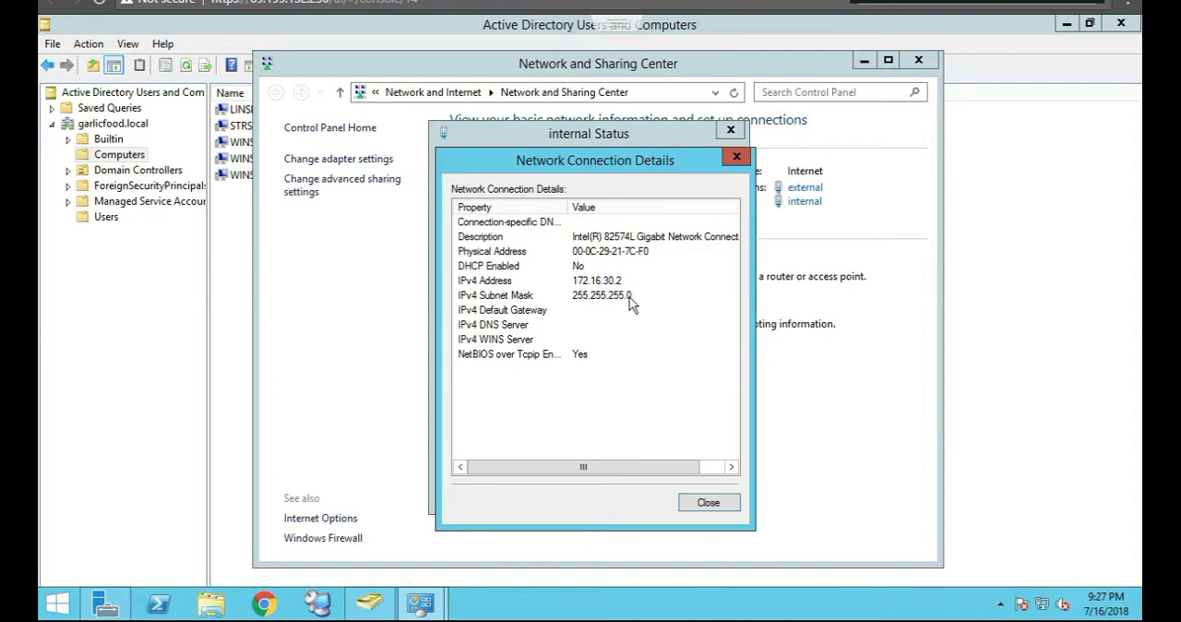
pyautogui.moveTo(627, 306)
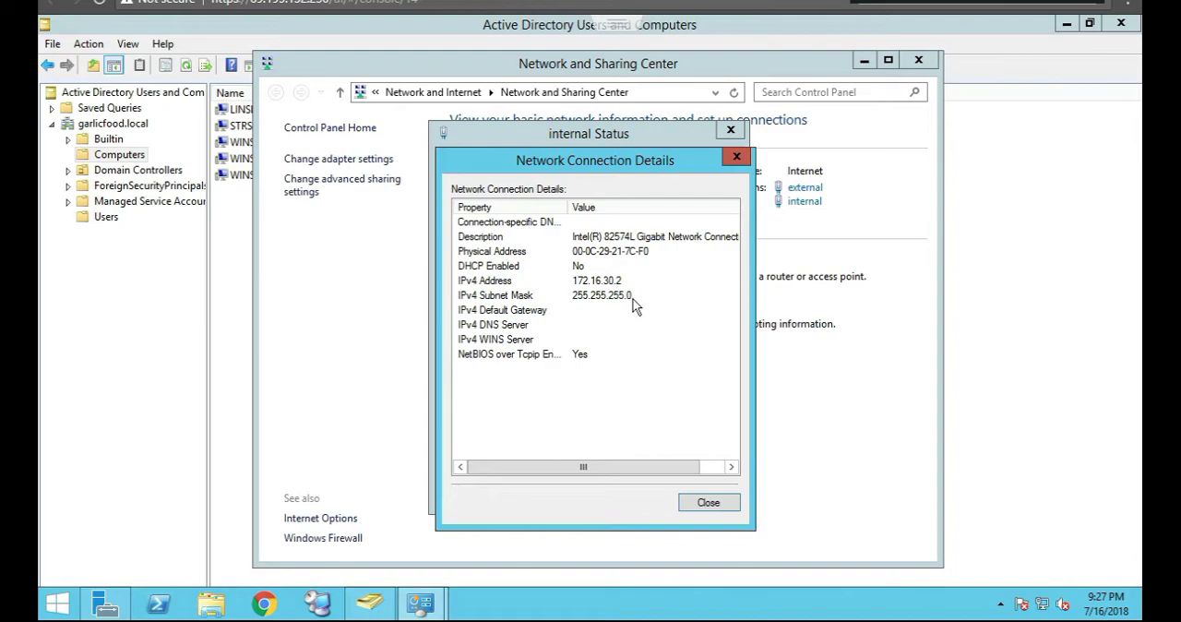
pyautogui.moveTo(634, 306)
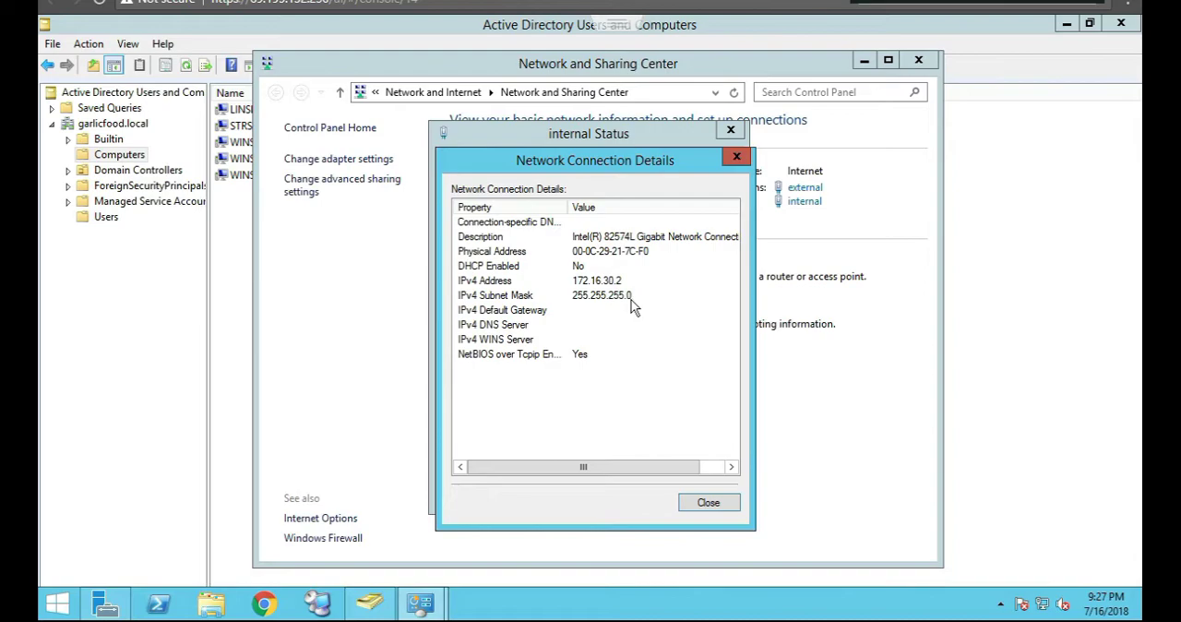
pyautogui.moveTo(730, 516)
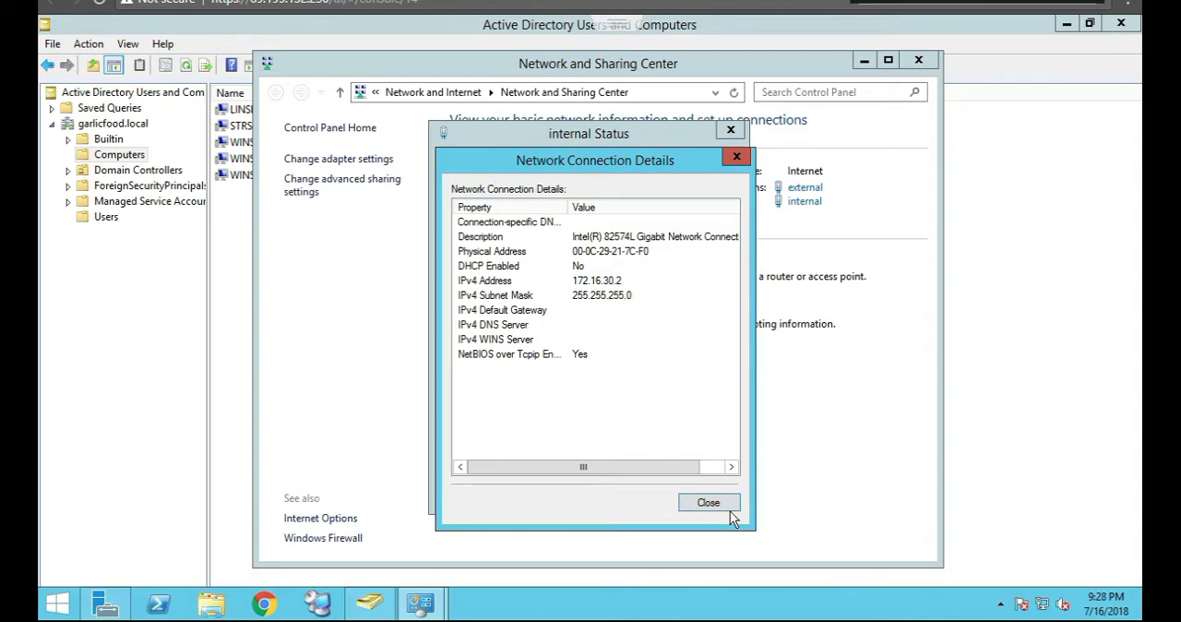
pyautogui.moveTo(624, 302)
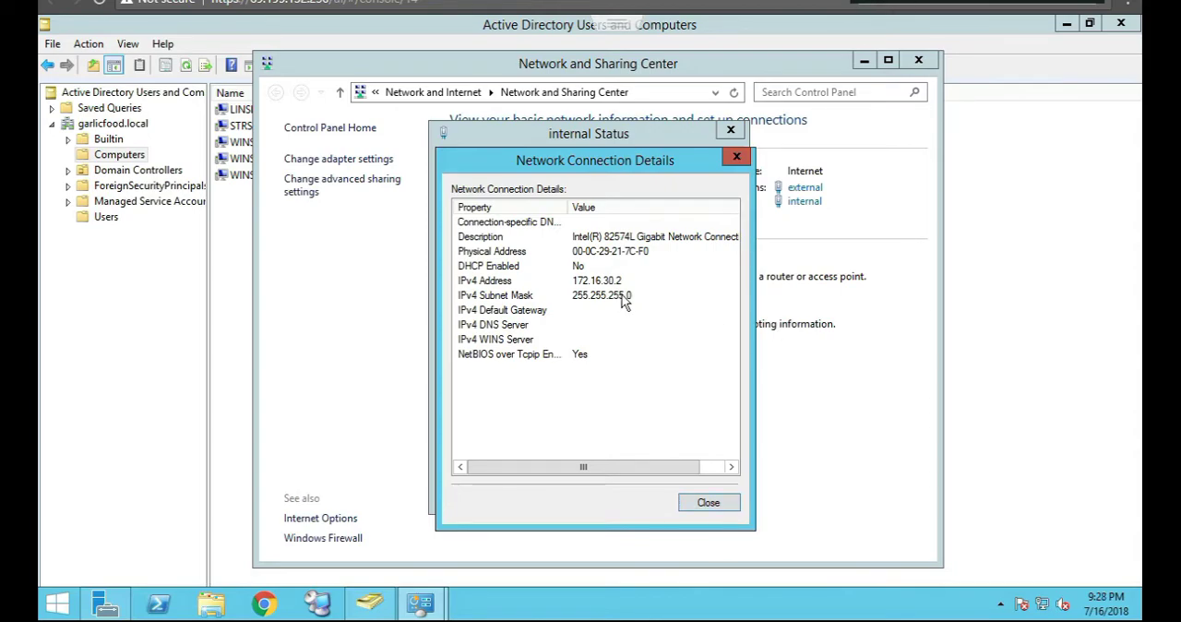
pyautogui.moveTo(709, 501)
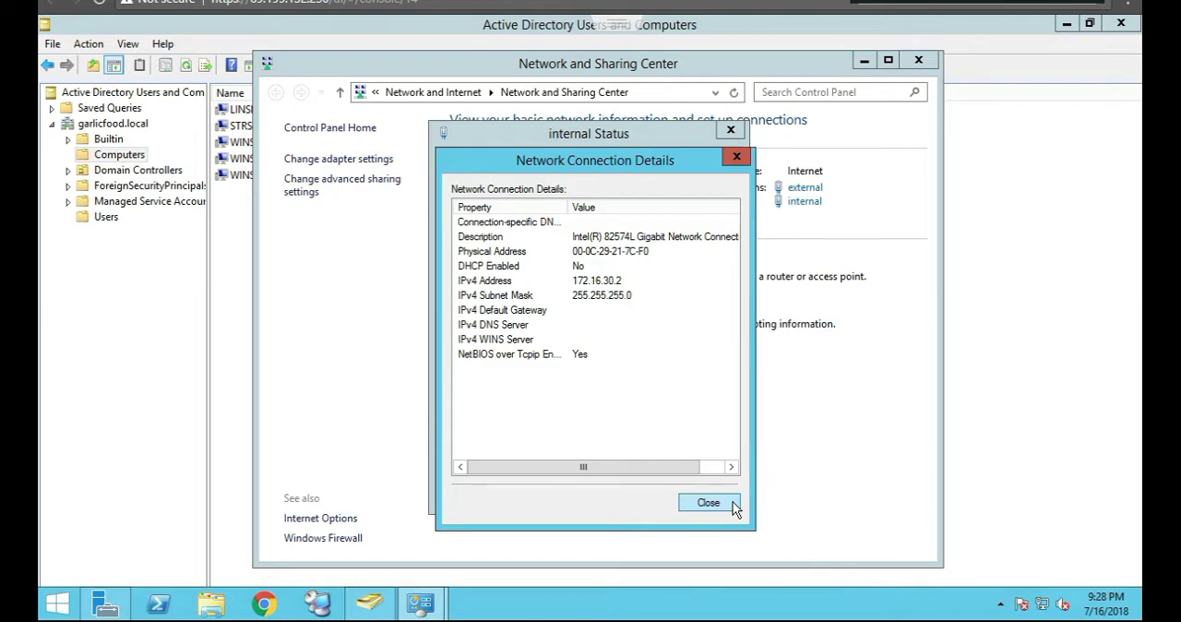
pyautogui.moveTo(978, 384)
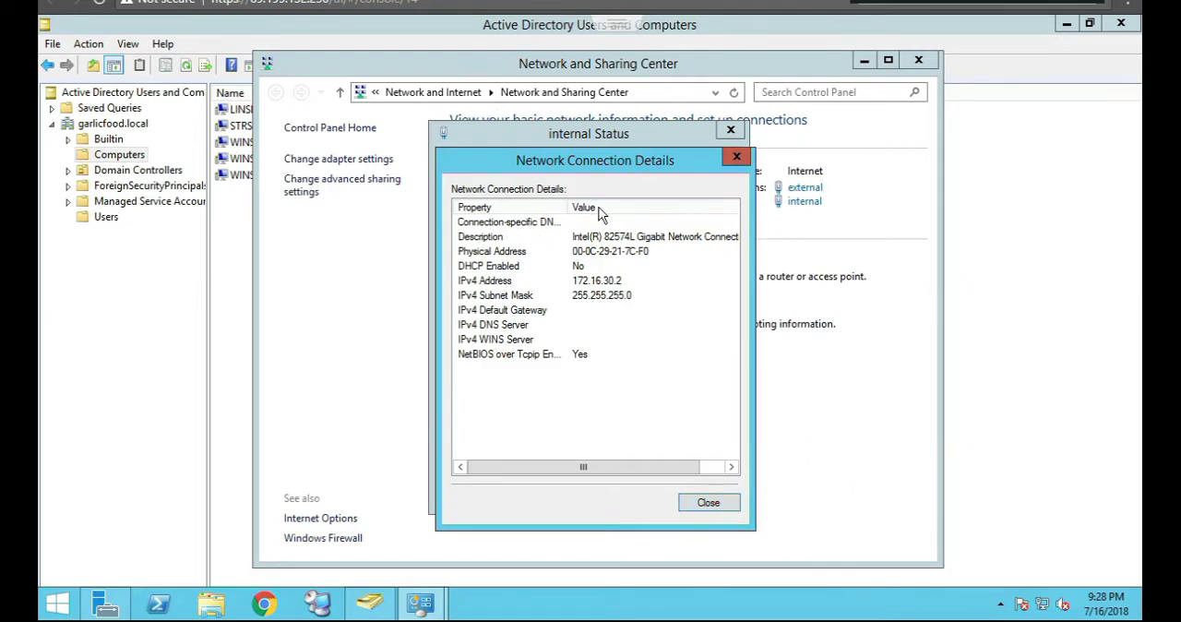
pyautogui.moveTo(845, 360)
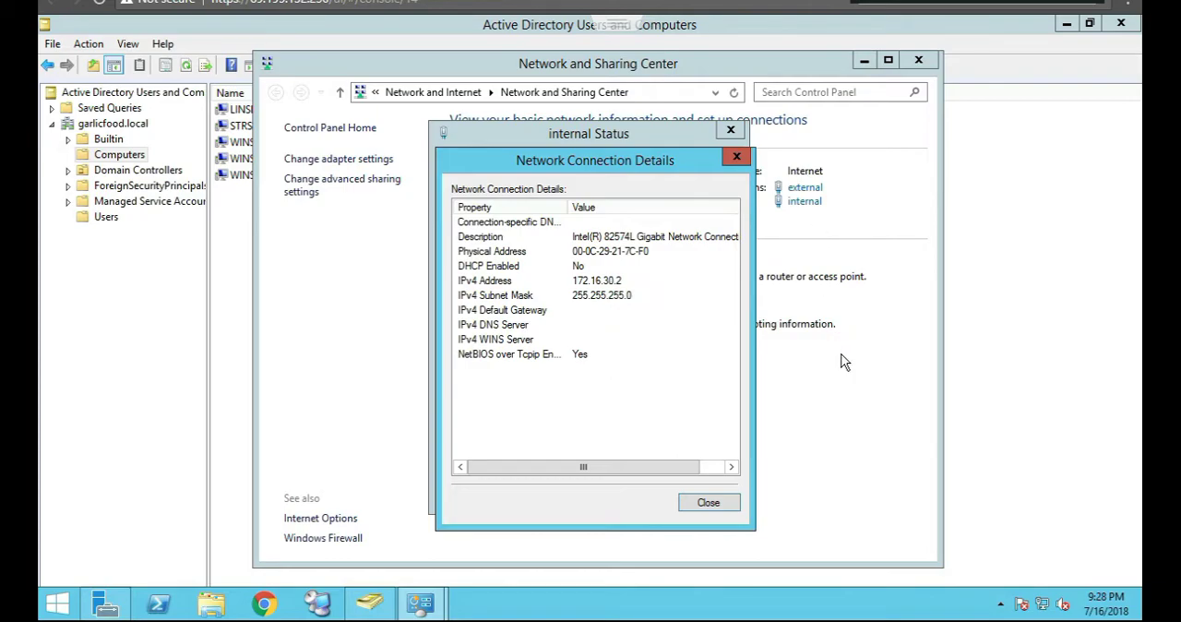
pyautogui.moveTo(826, 306)
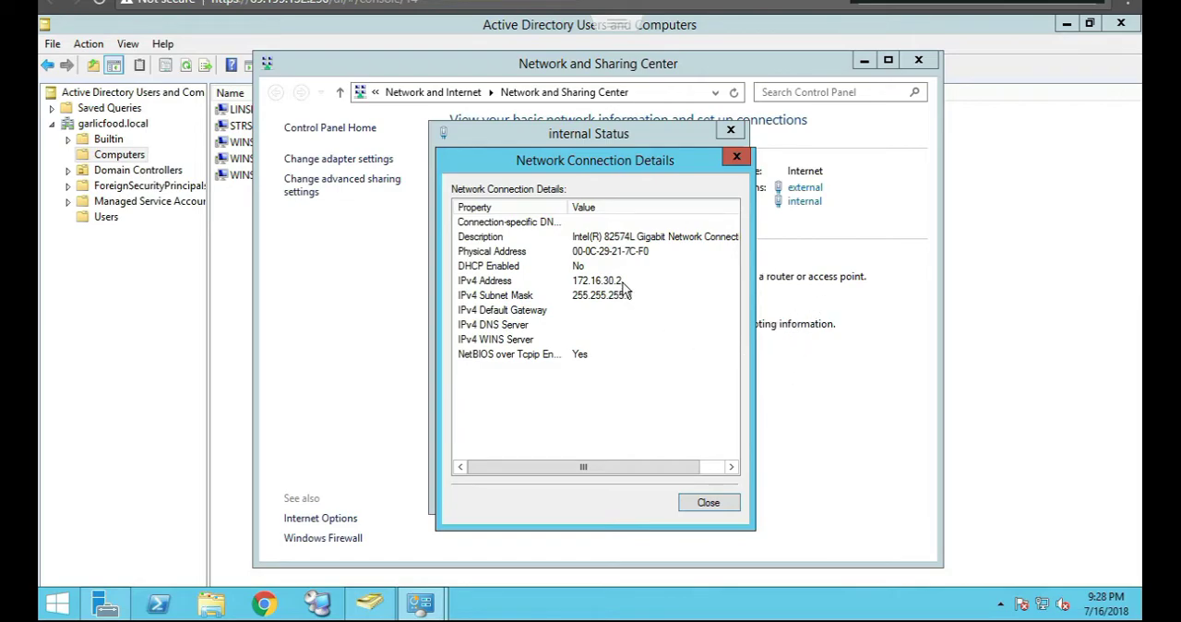
pyautogui.moveTo(794, 288)
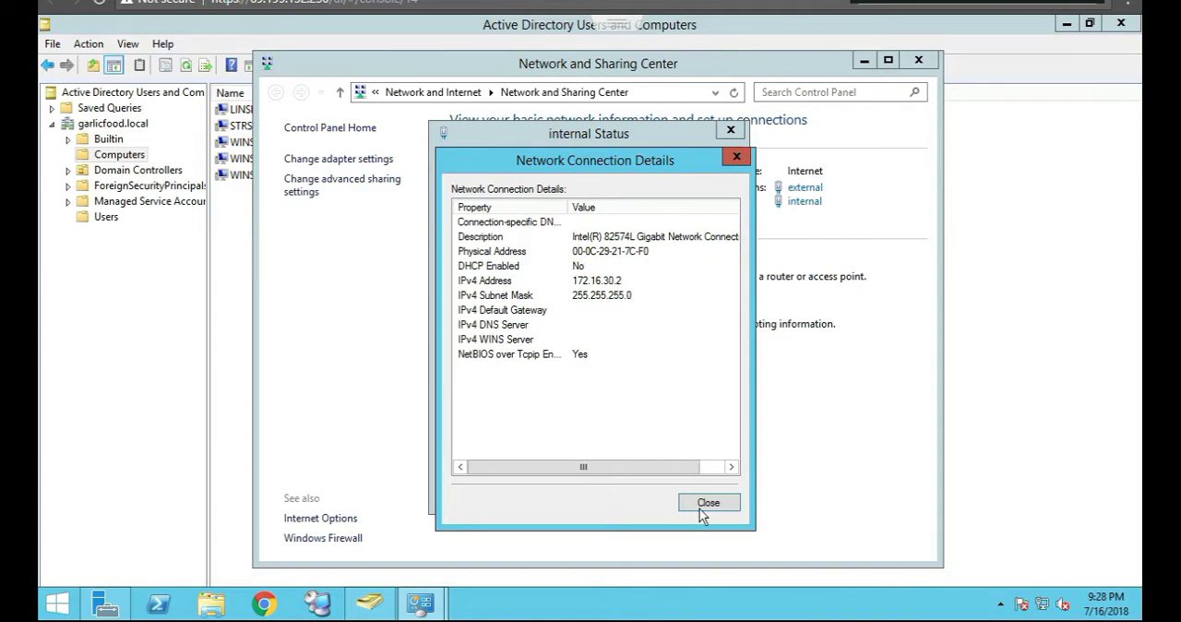
# Step: Close the internal connection's details and status dialogs back to the overview
pyautogui.click(709, 502)
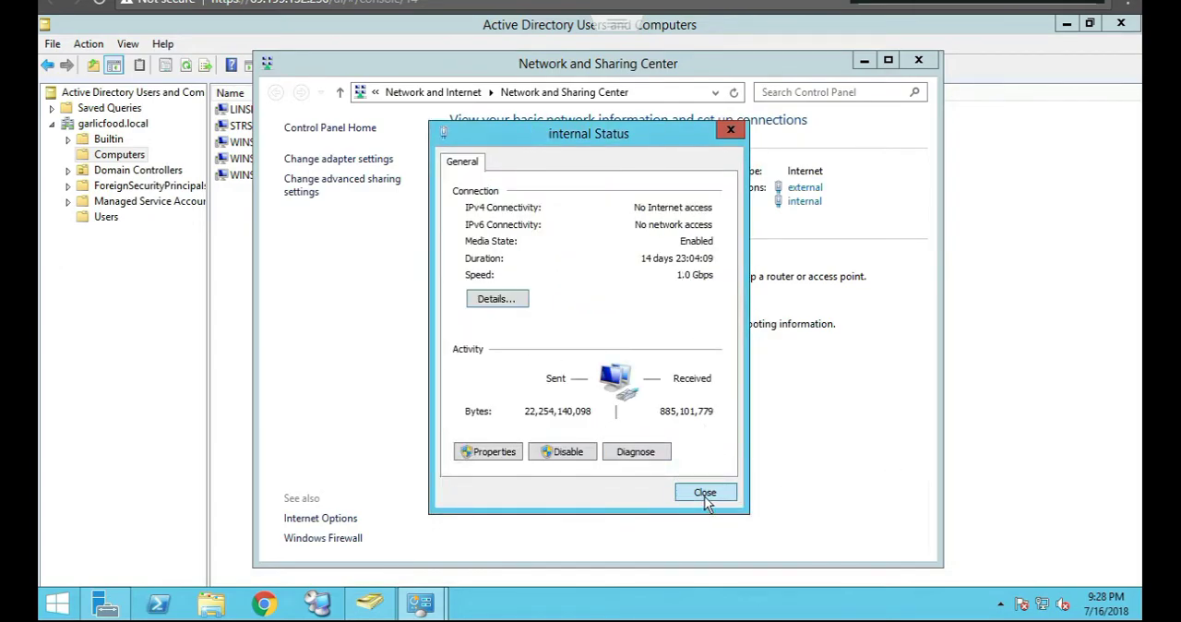
pyautogui.click(705, 491)
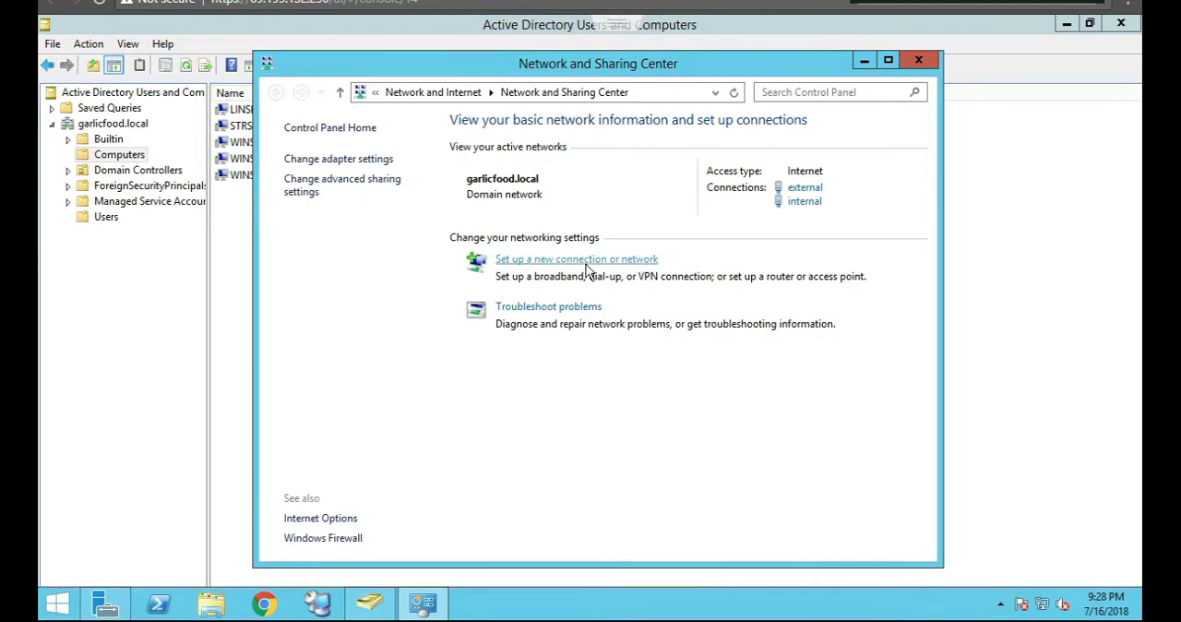
pyautogui.moveTo(650, 238)
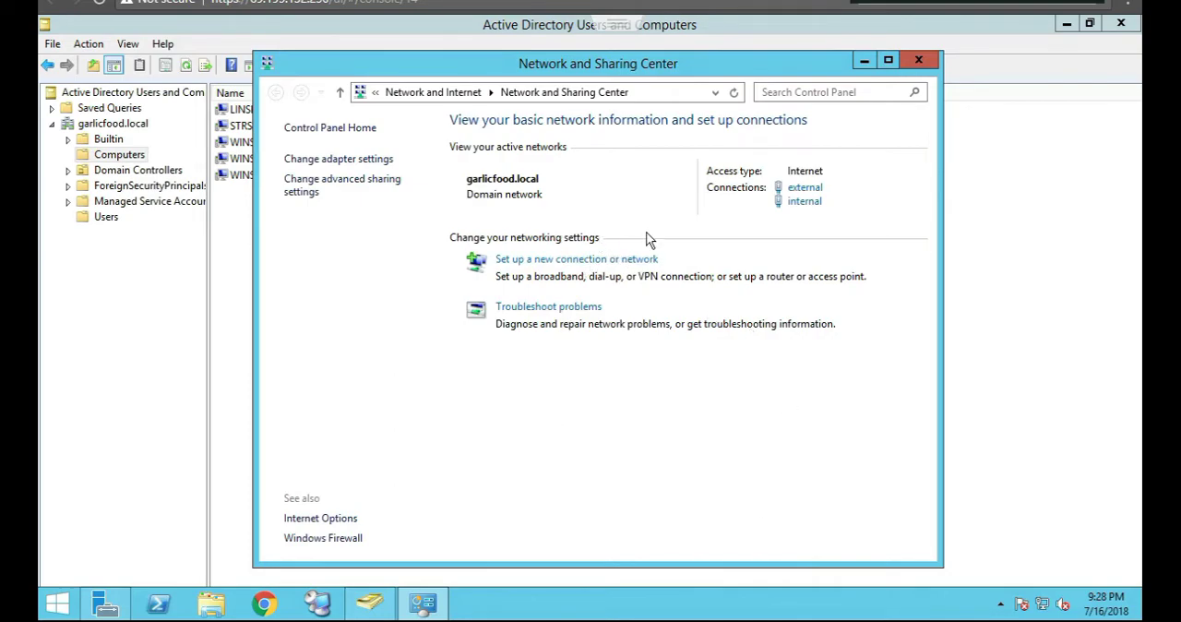
pyautogui.moveTo(834, 220)
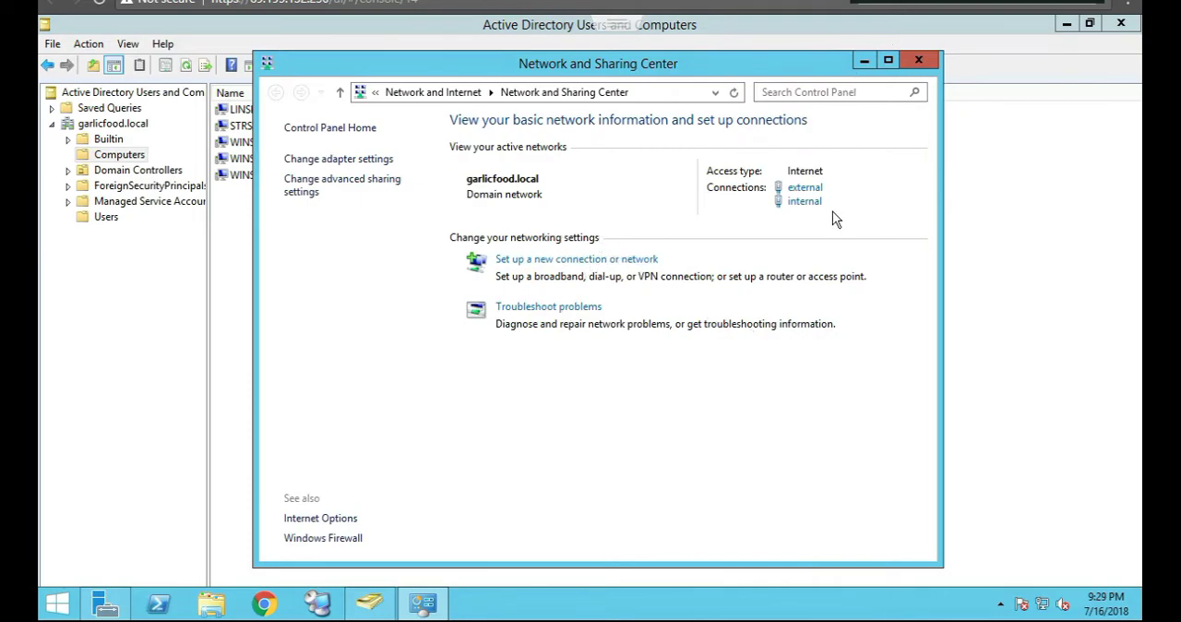
pyautogui.moveTo(830, 421)
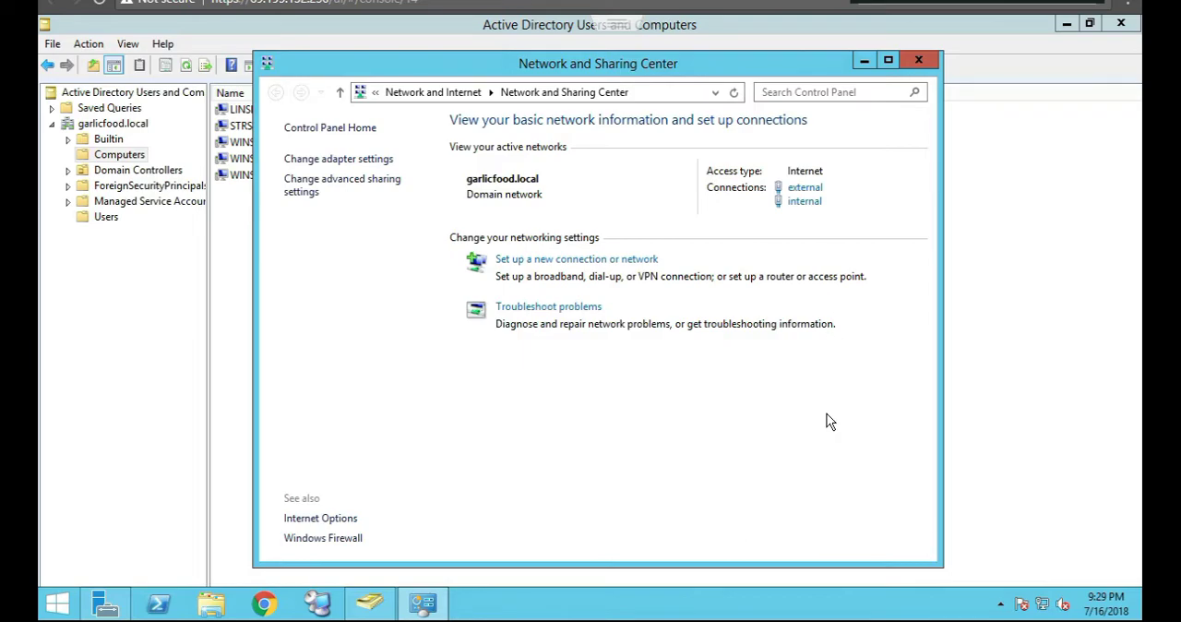